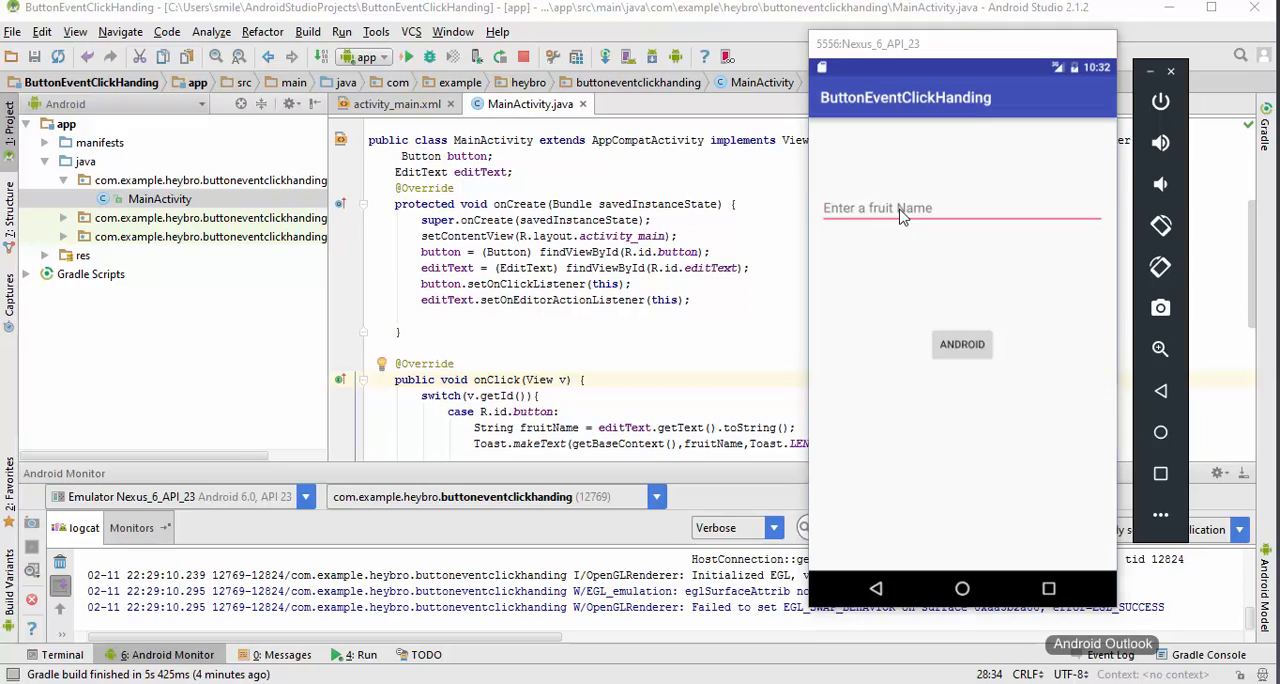
Focus the fruit-name field in the emulator and toggle the keyboard to symbols (?123) and back to letters.
{"action": "left_click", "coordinate": [876, 208]}
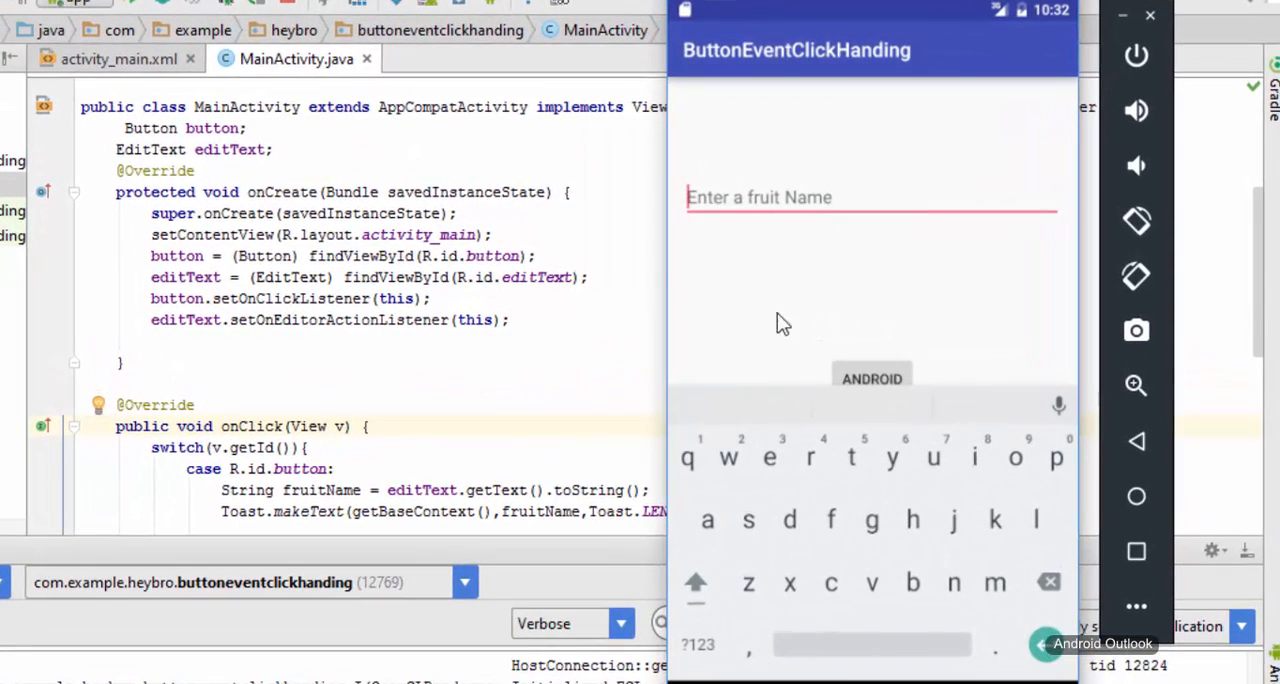
{"action": "mouse_move", "coordinate": [768, 568]}
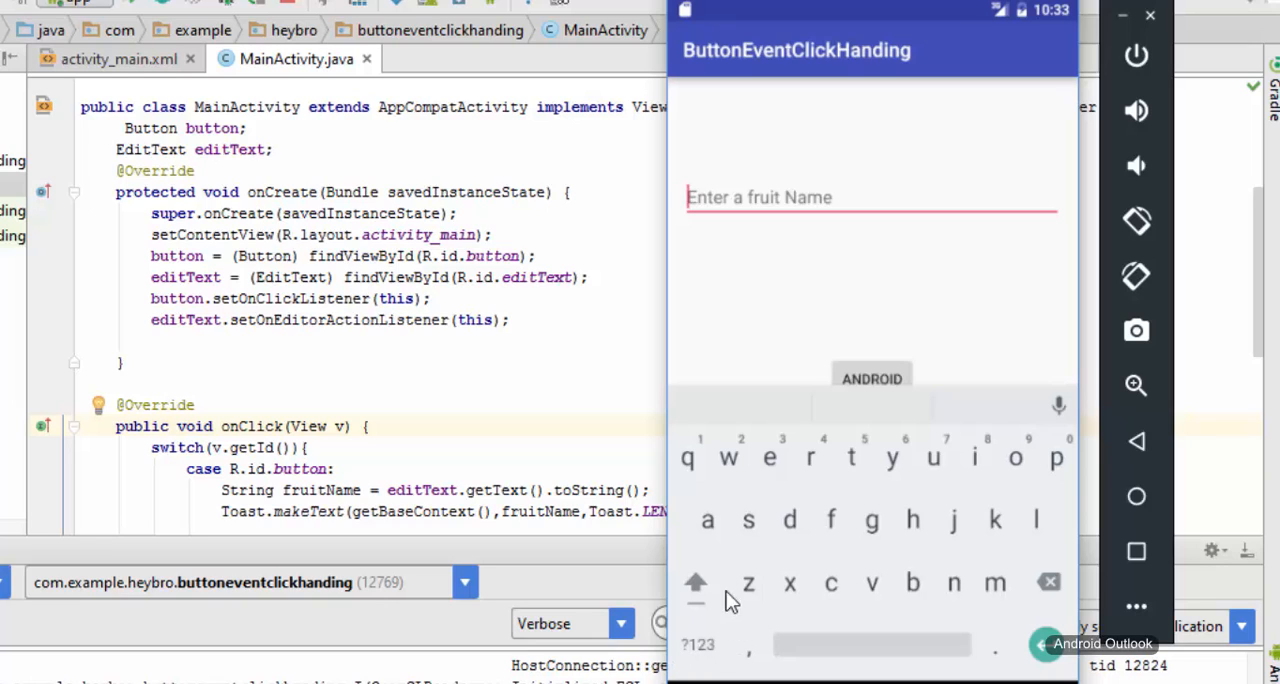
{"action": "mouse_move", "coordinate": [776, 664]}
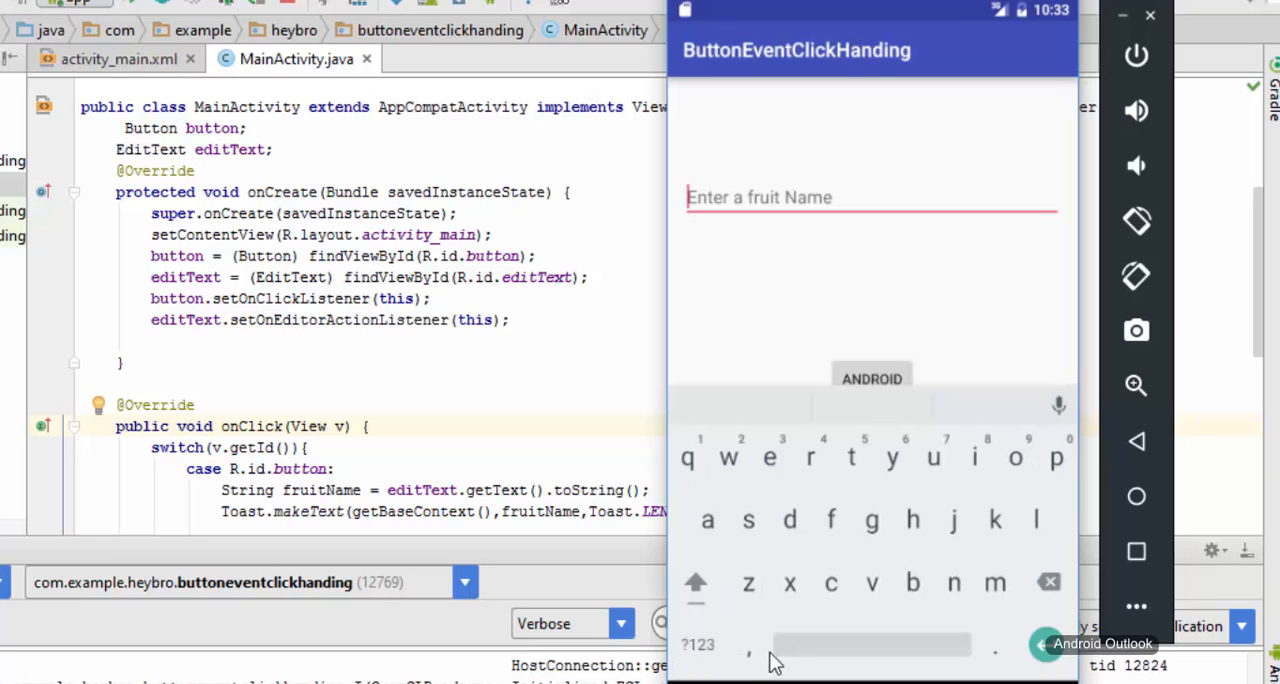
{"action": "left_click", "coordinate": [696, 584]}
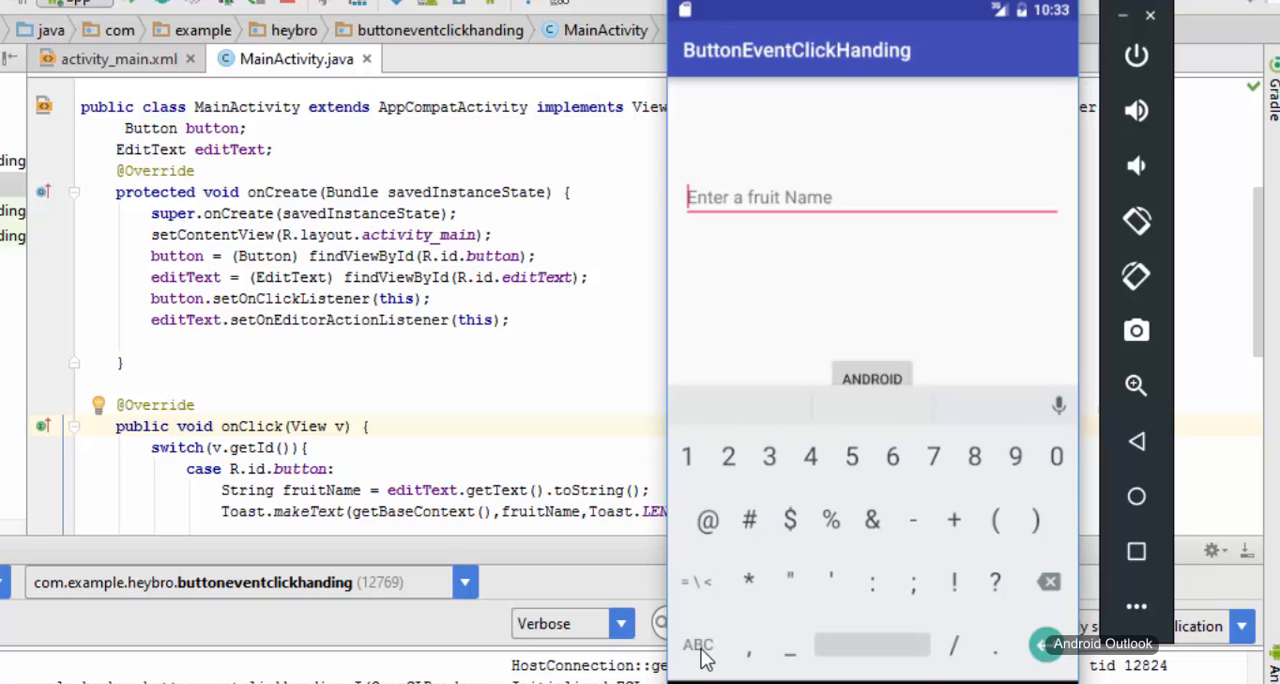
{"action": "mouse_move", "coordinate": [708, 544]}
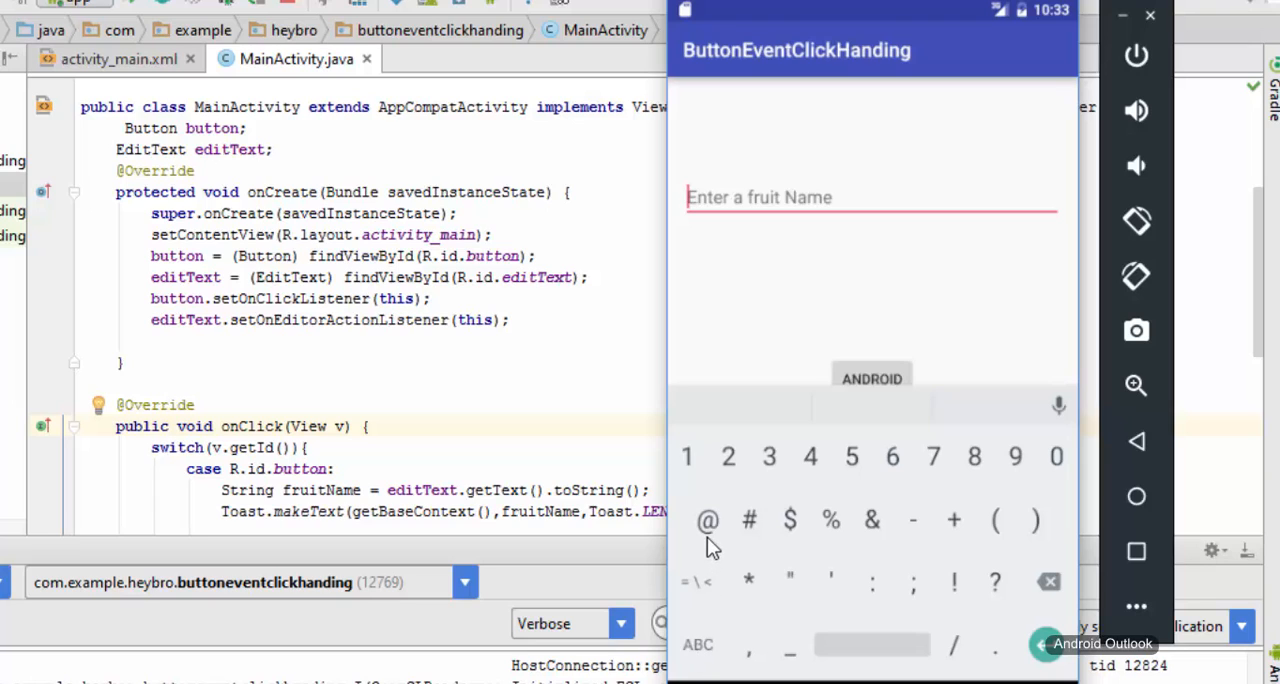
{"action": "mouse_move", "coordinate": [716, 628]}
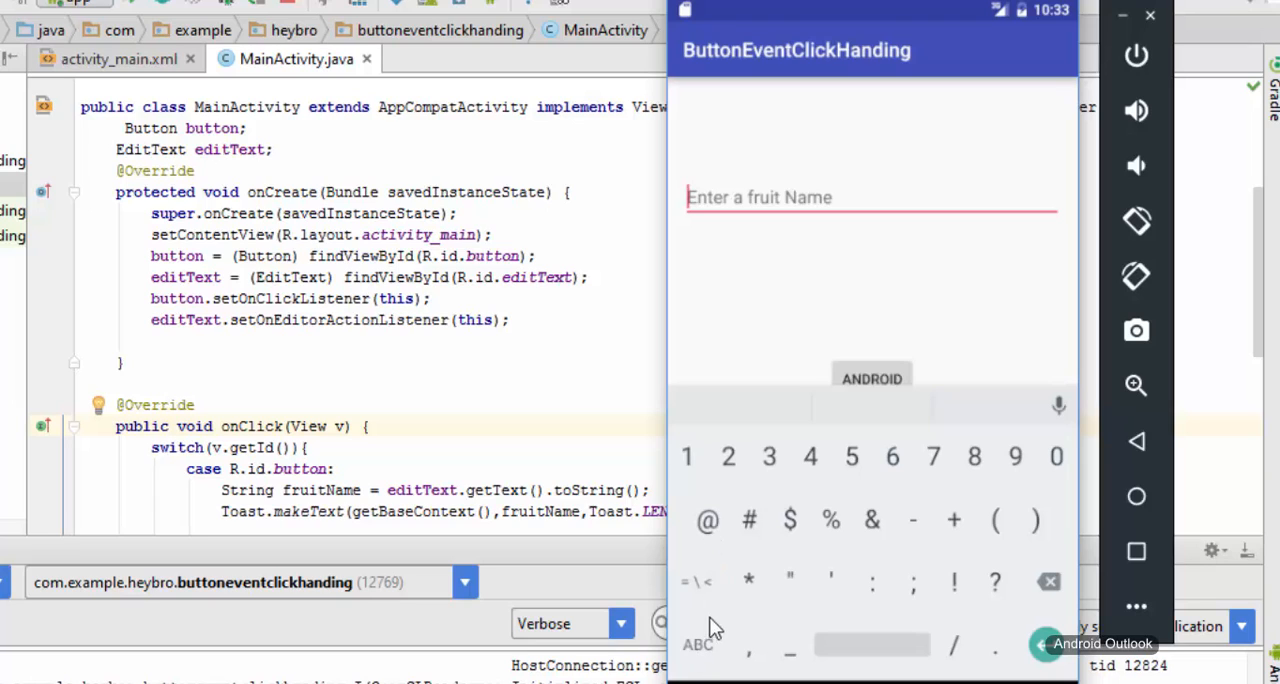
{"action": "left_click", "coordinate": [696, 644]}
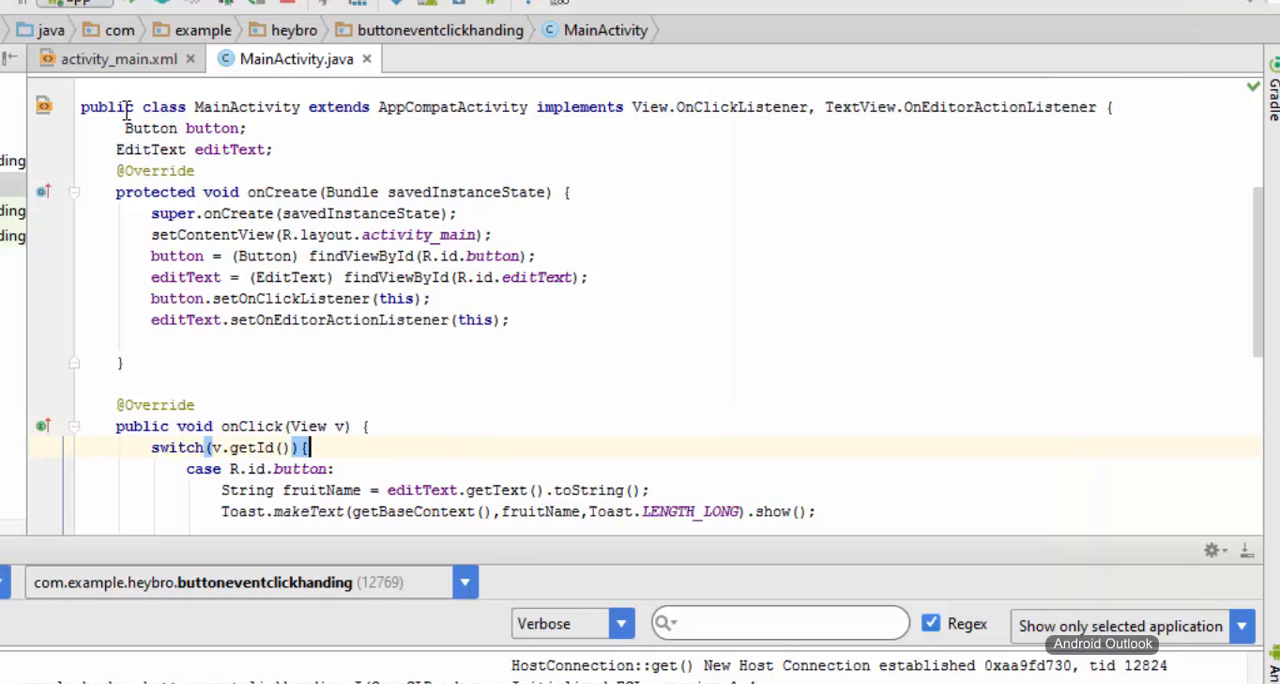
In activity_main.xml give the EditText android:inputType="textEmailAddress" via code completion.
{"action": "left_click", "coordinate": [118, 58]}
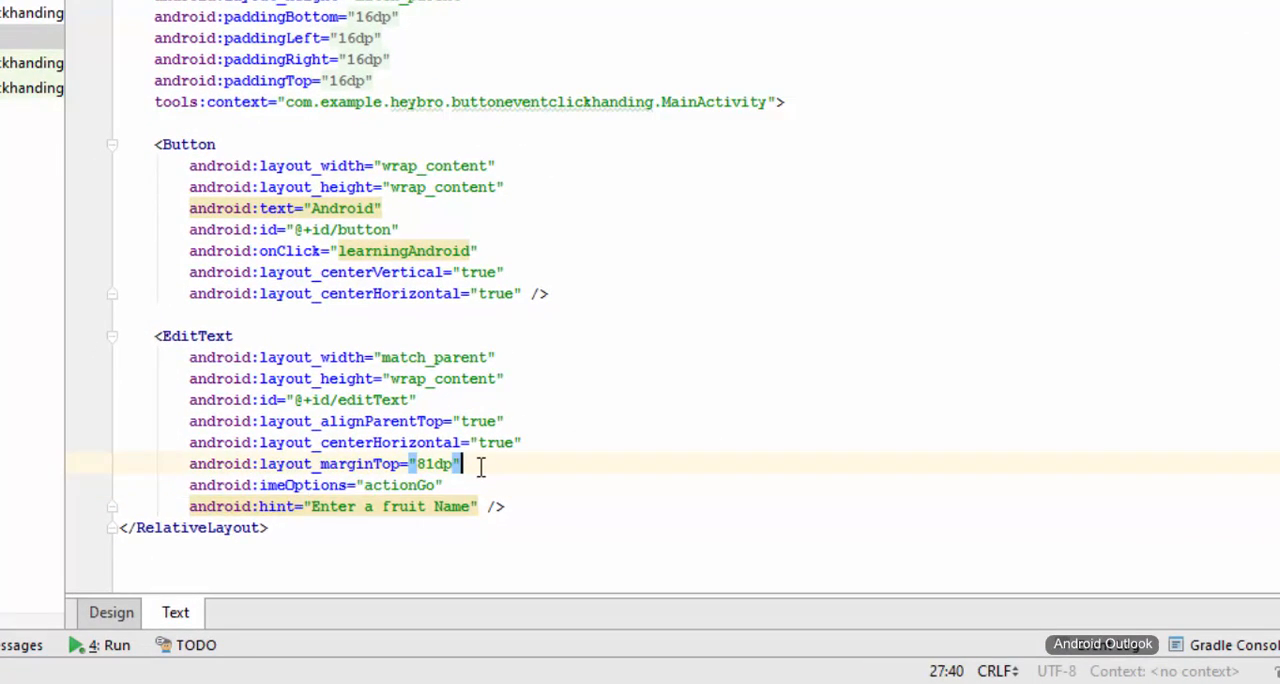
{"action": "type", "text": "id:inputType=\""}
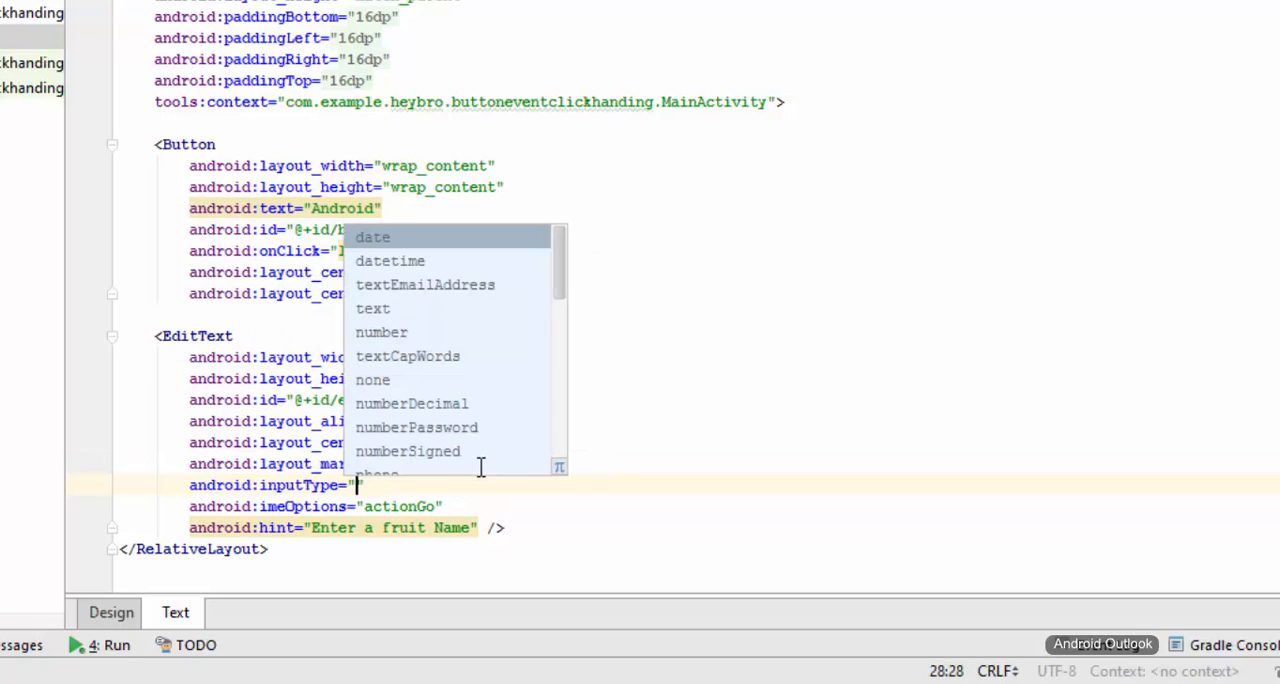
{"action": "type", "text": "em"}
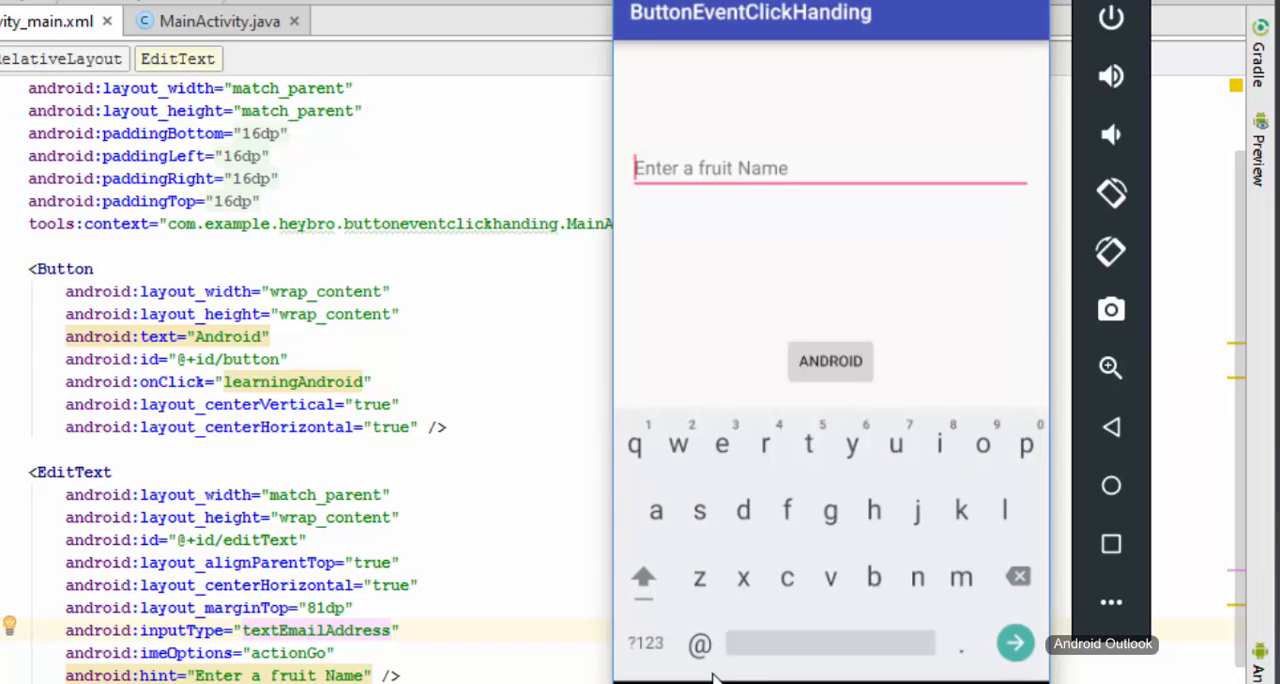
{"action": "mouse_move", "coordinate": [724, 638]}
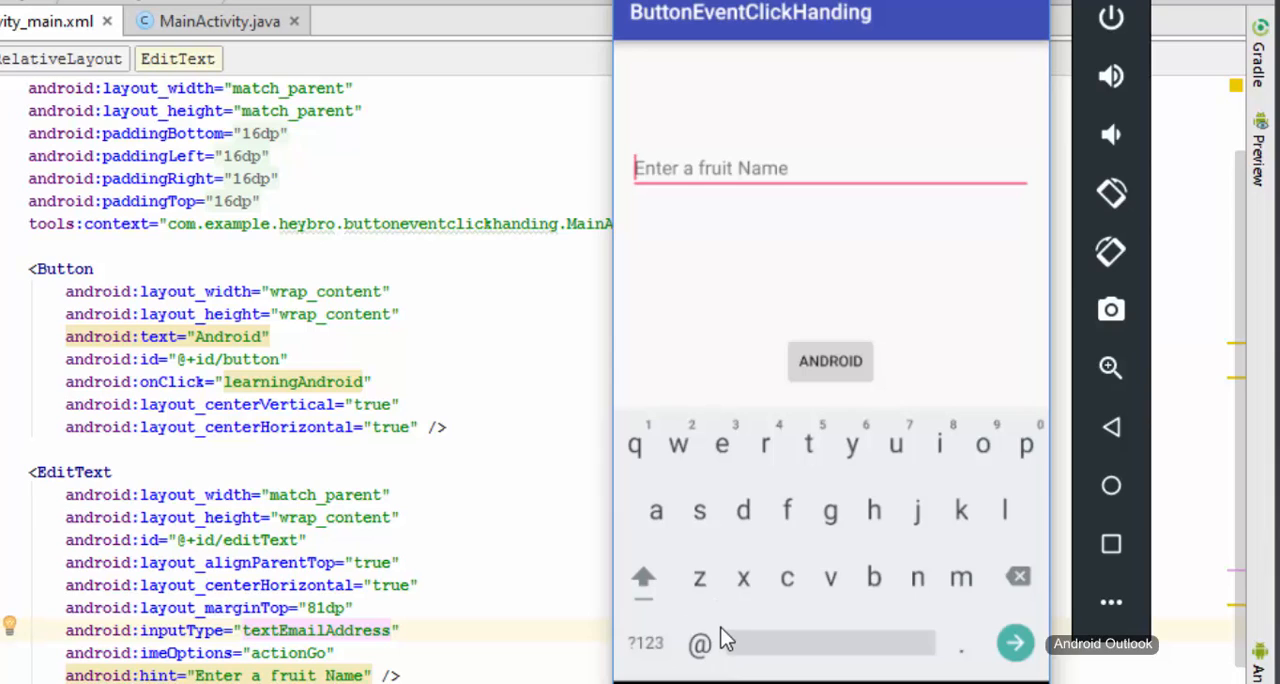
{"action": "mouse_move", "coordinate": [716, 620]}
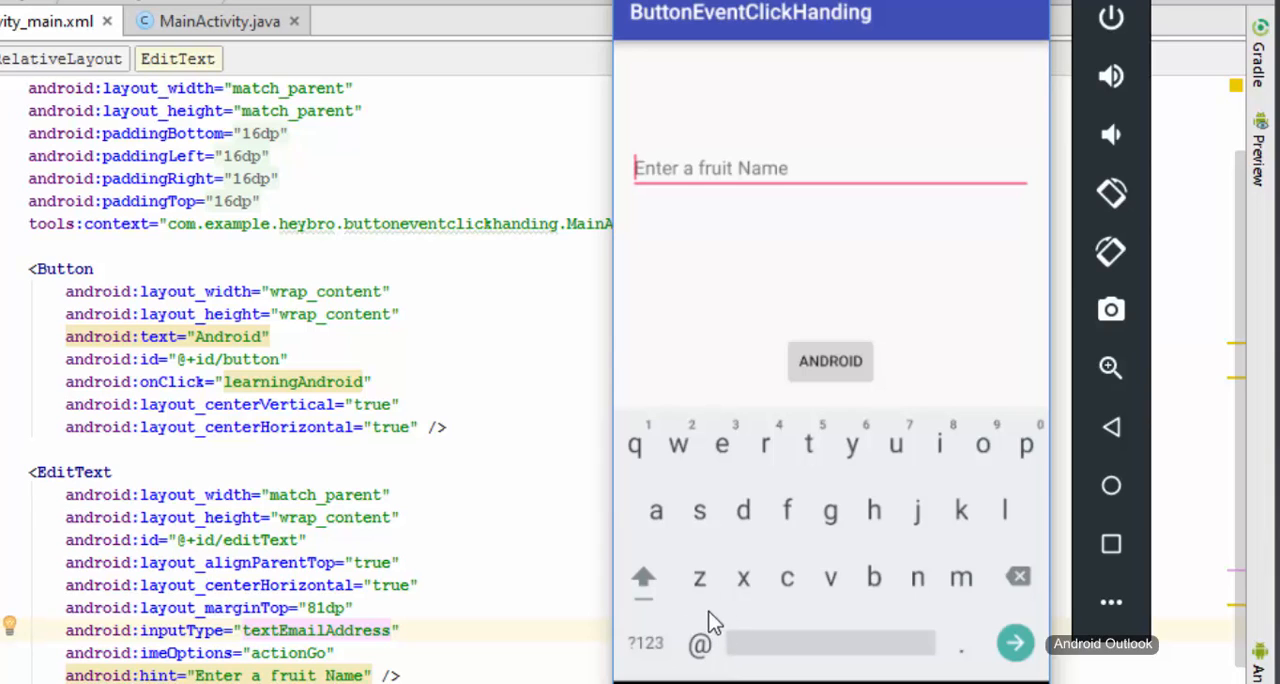
{"action": "mouse_move", "coordinate": [910, 436]}
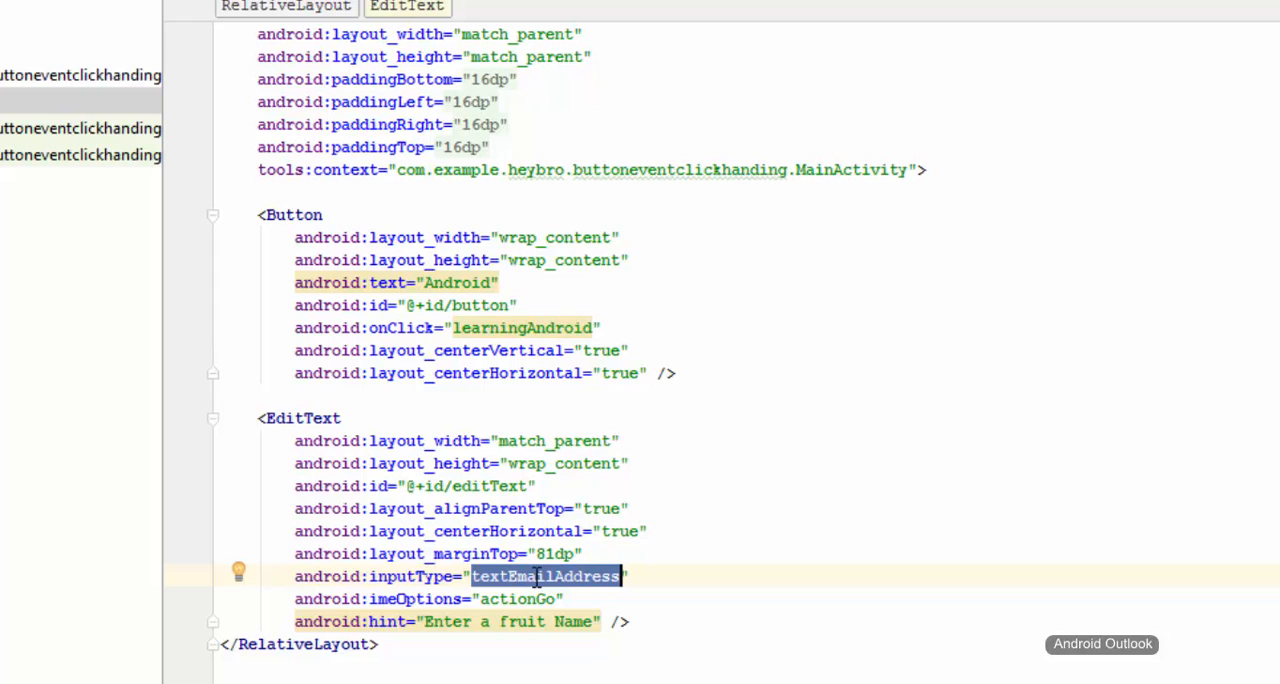
Change the EditText's inputType from textEmailAddress to date.
{"action": "type", "text": "date"}
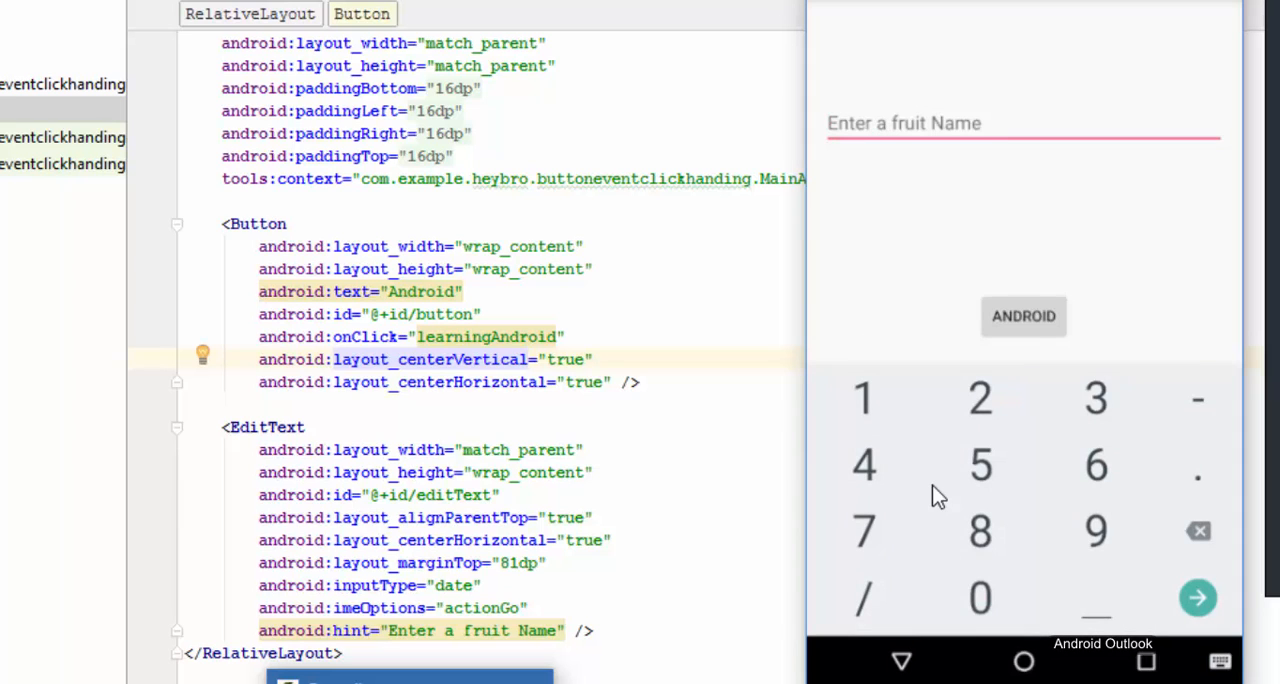
{"action": "mouse_move", "coordinate": [888, 588]}
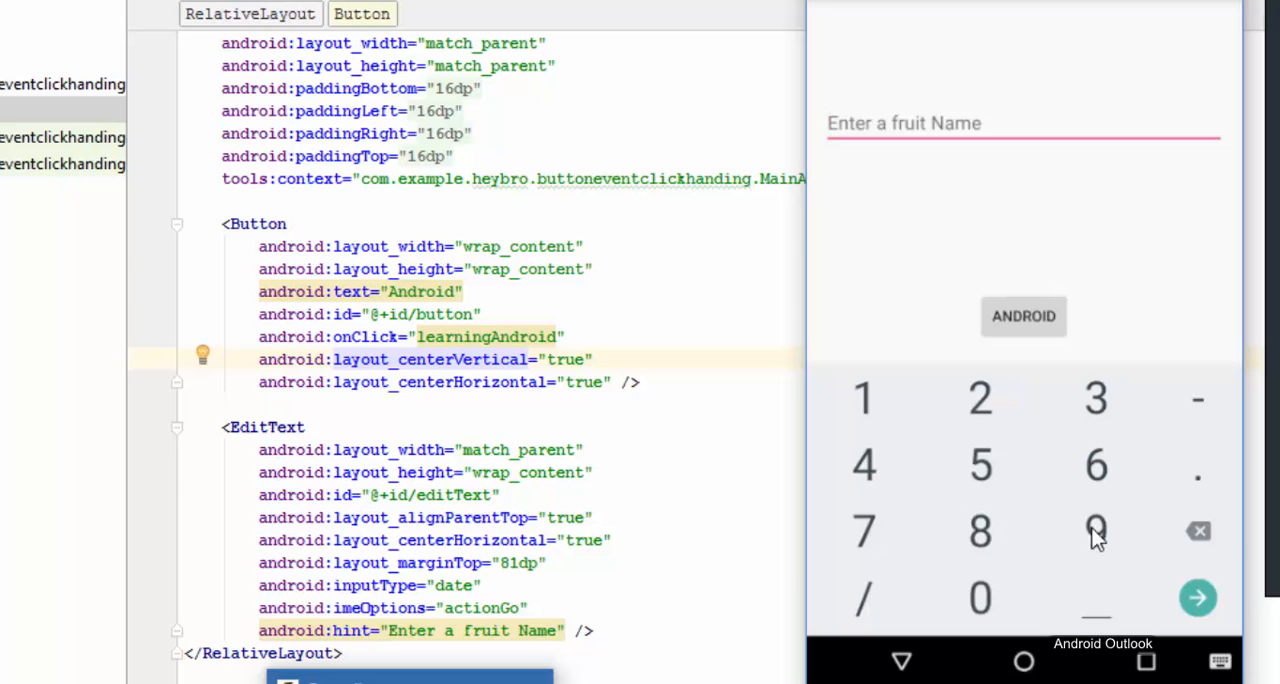
Select the date inputType value in the layout XML for replacement.
{"action": "left_click", "coordinate": [382, 448]}
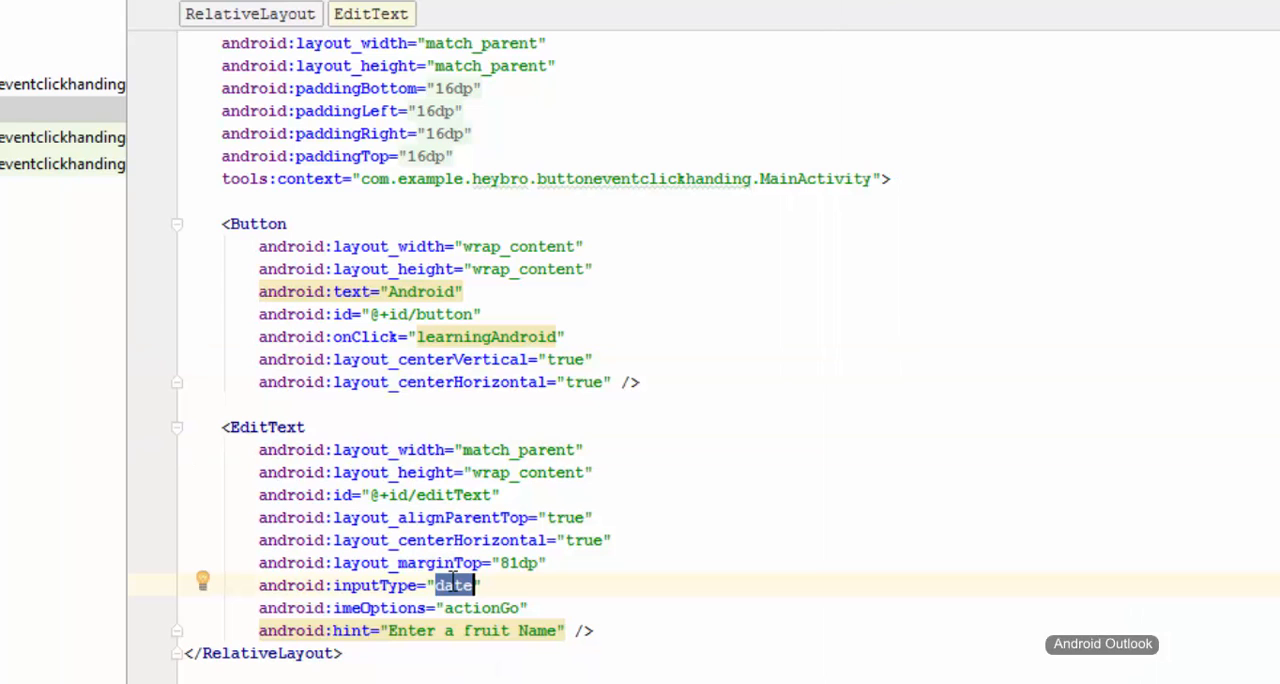
Try inputType number, then settle on textCapWords for the EditText.
{"action": "type", "text": "n"}
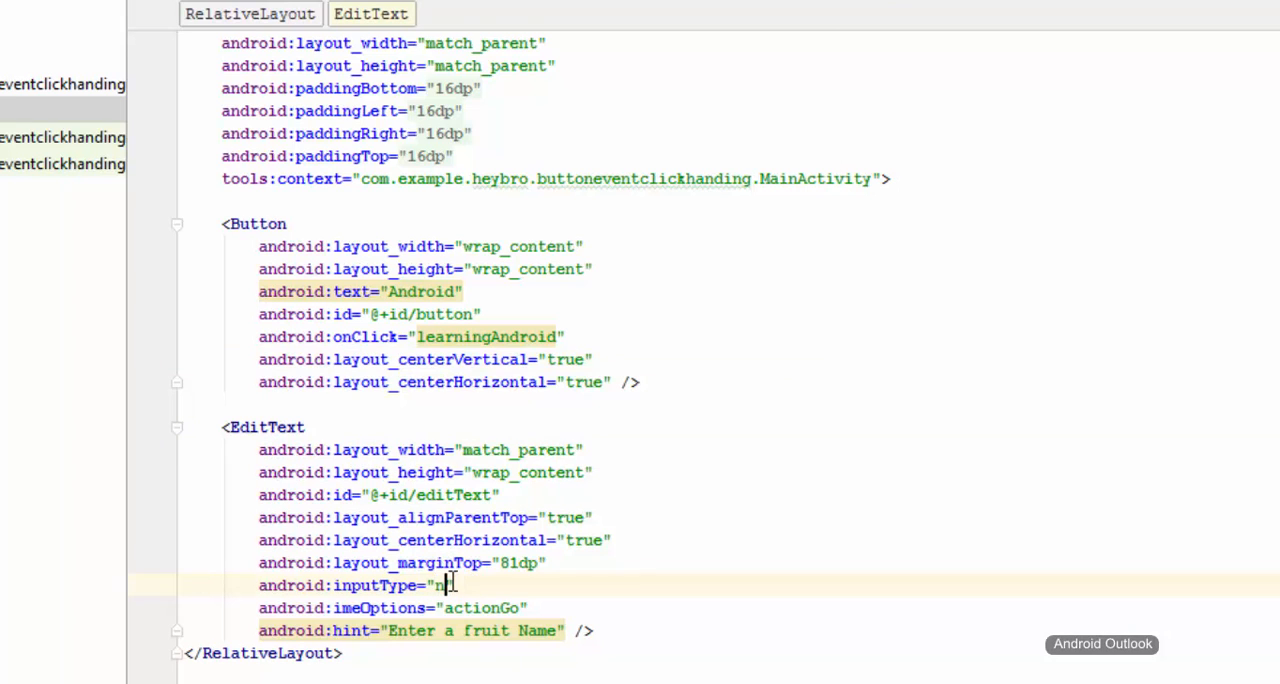
{"action": "type", "text": "umber"}
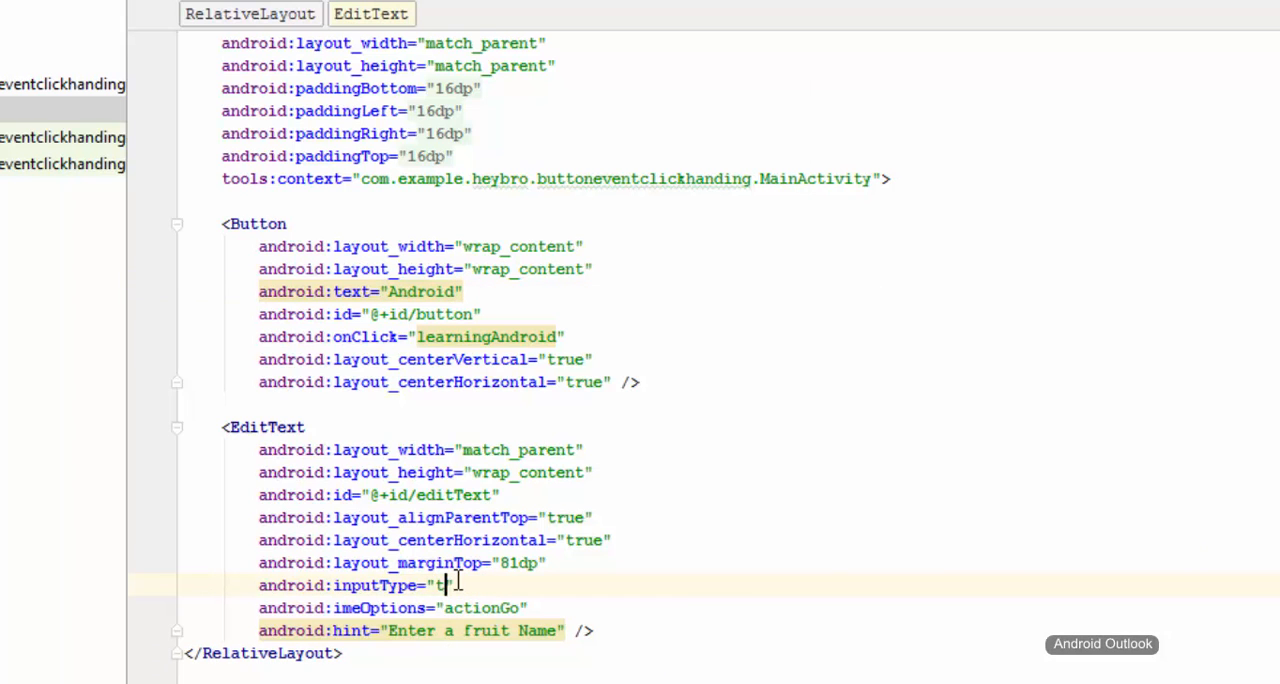
{"action": "type", "text": "ext"}
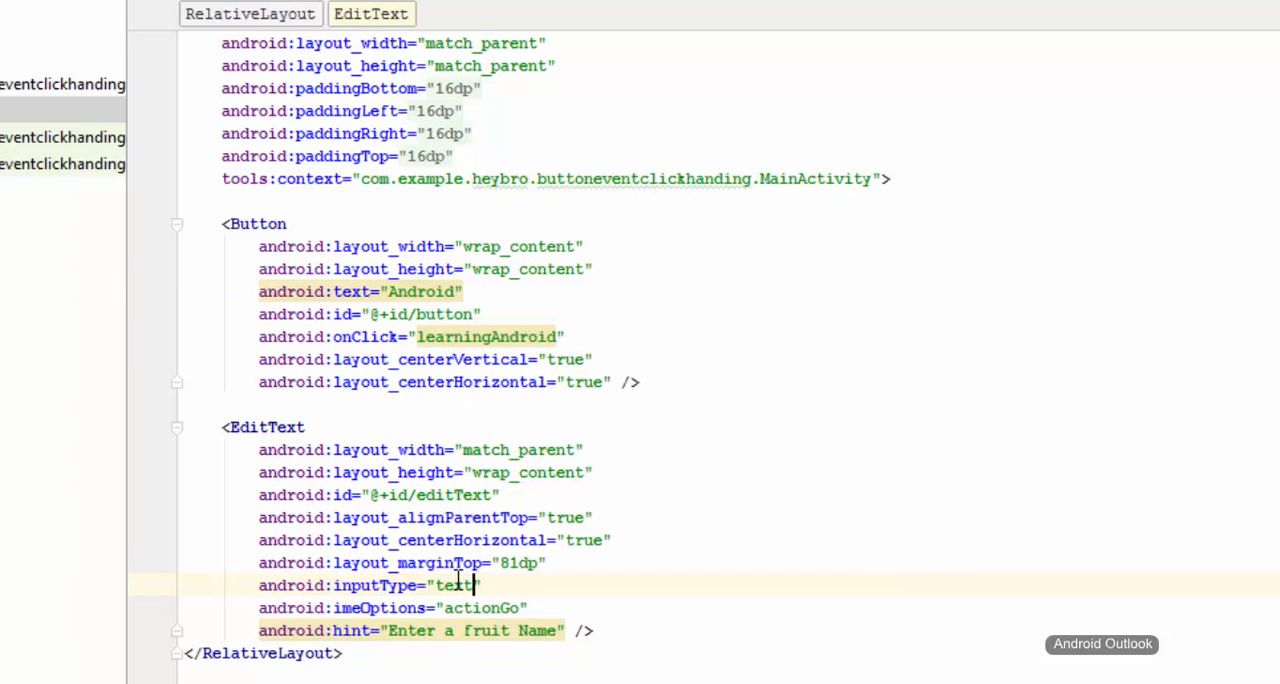
{"action": "type", "text": "CapWords"}
{"action": "type", "text": "F"}
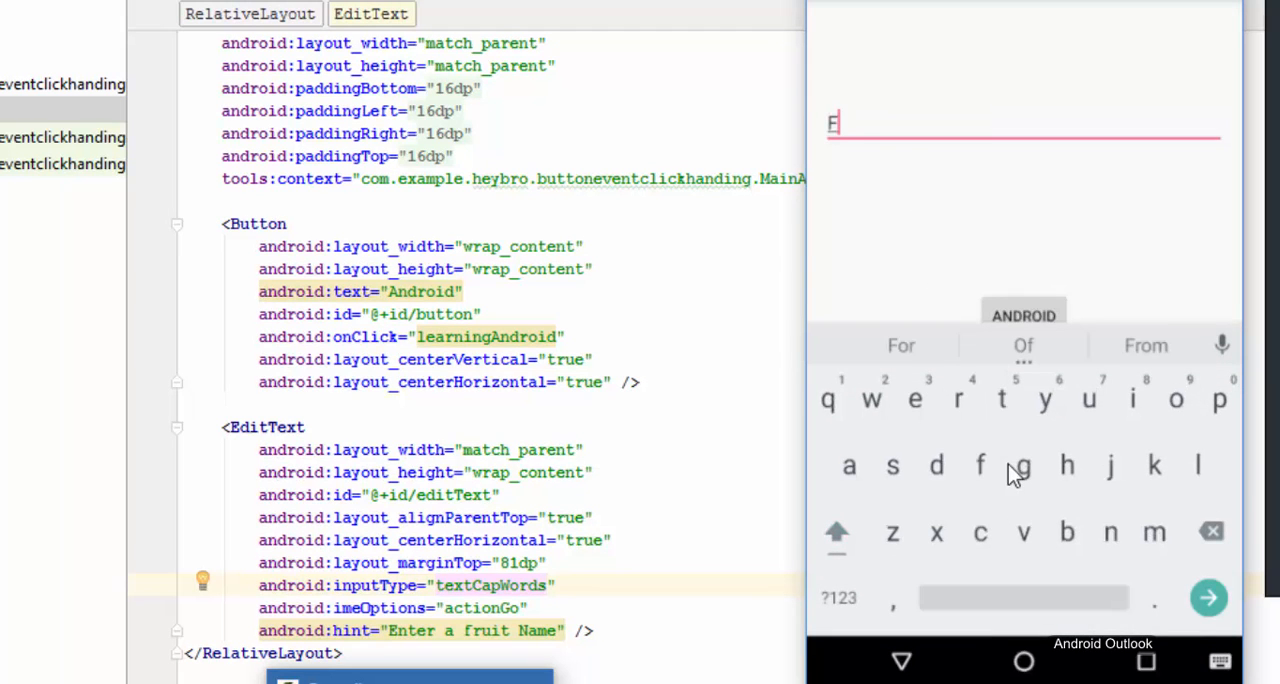
{"action": "mouse_move", "coordinate": [1072, 448]}
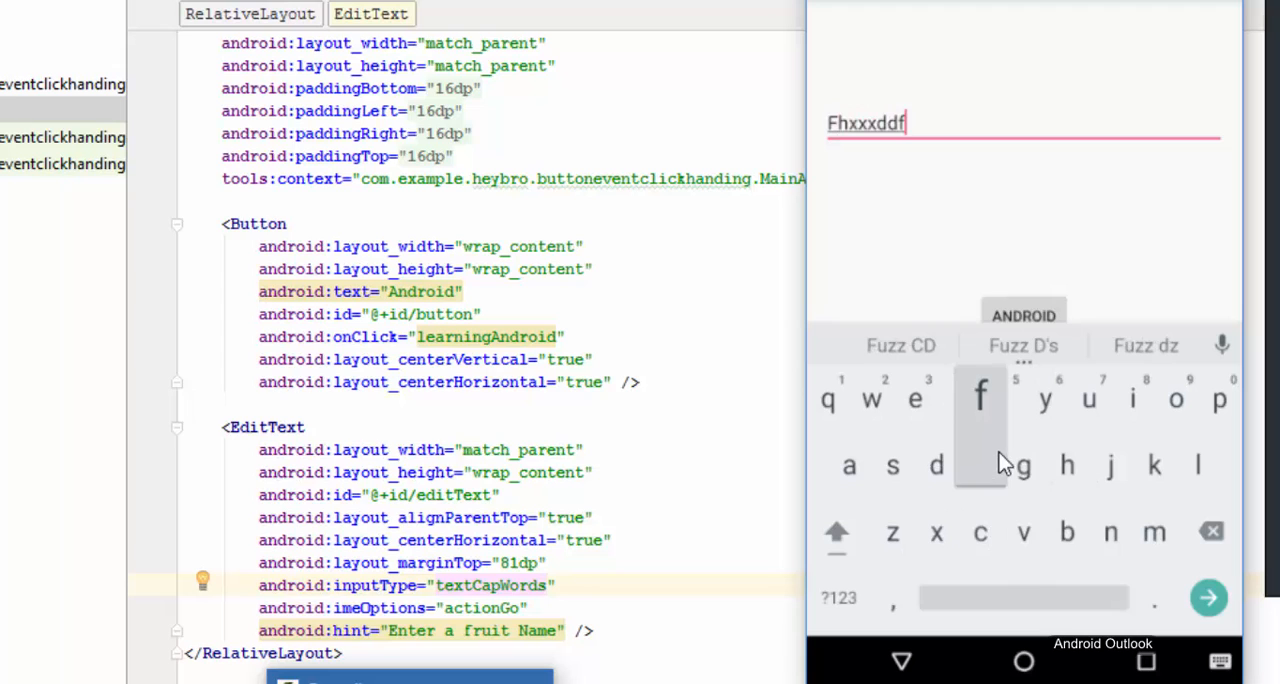
Type Fhxxxddfyy into the fruit-name field in the emulator to test capitalization and the action key.
{"action": "type", "text": "yy"}
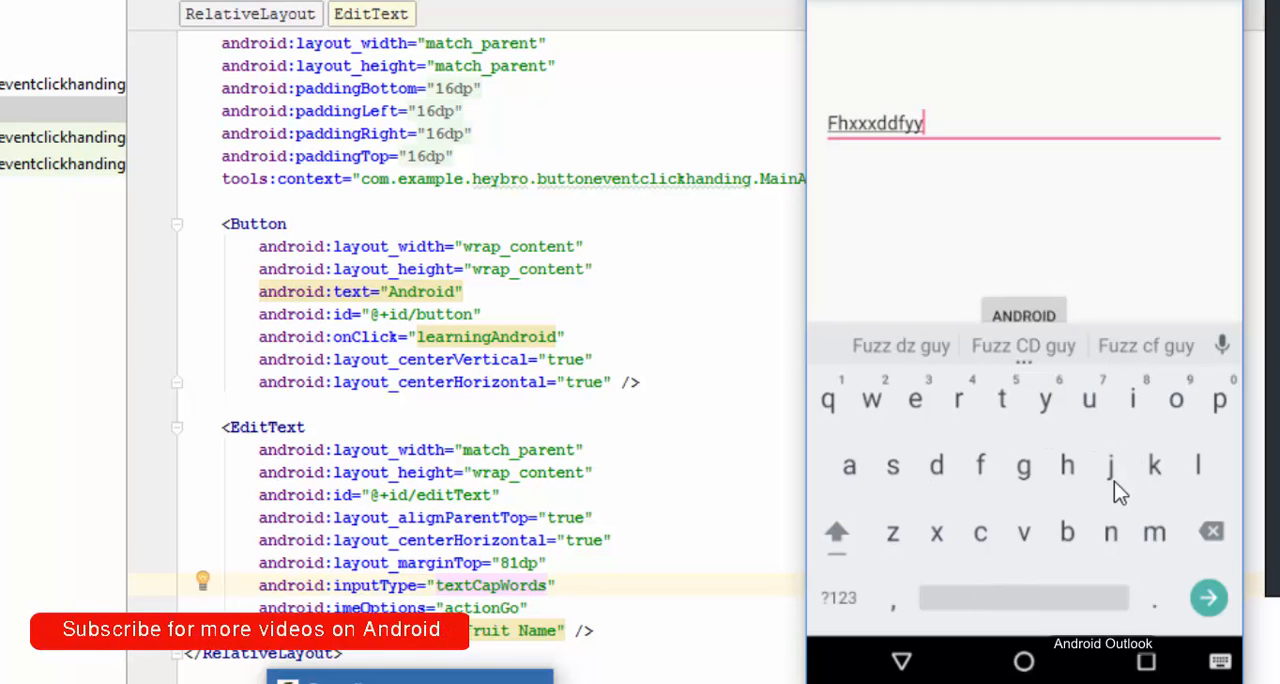
{"action": "mouse_move", "coordinate": [1004, 596]}
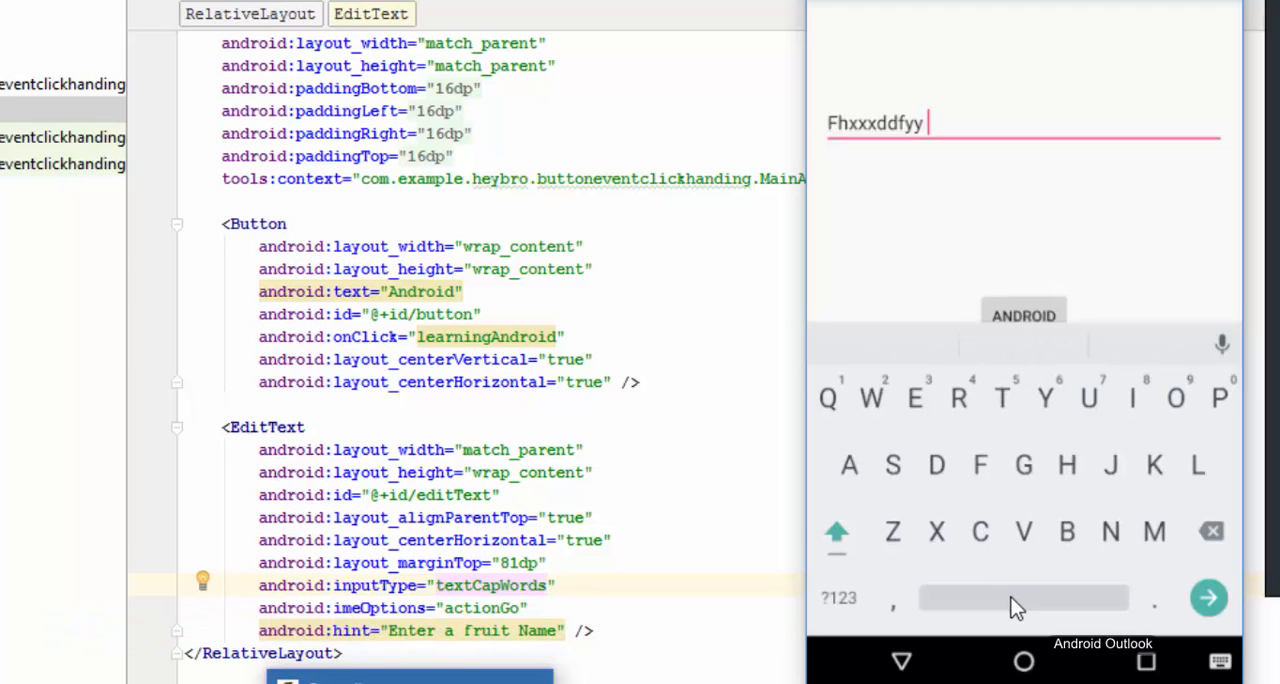
{"action": "mouse_move", "coordinate": [1058, 528]}
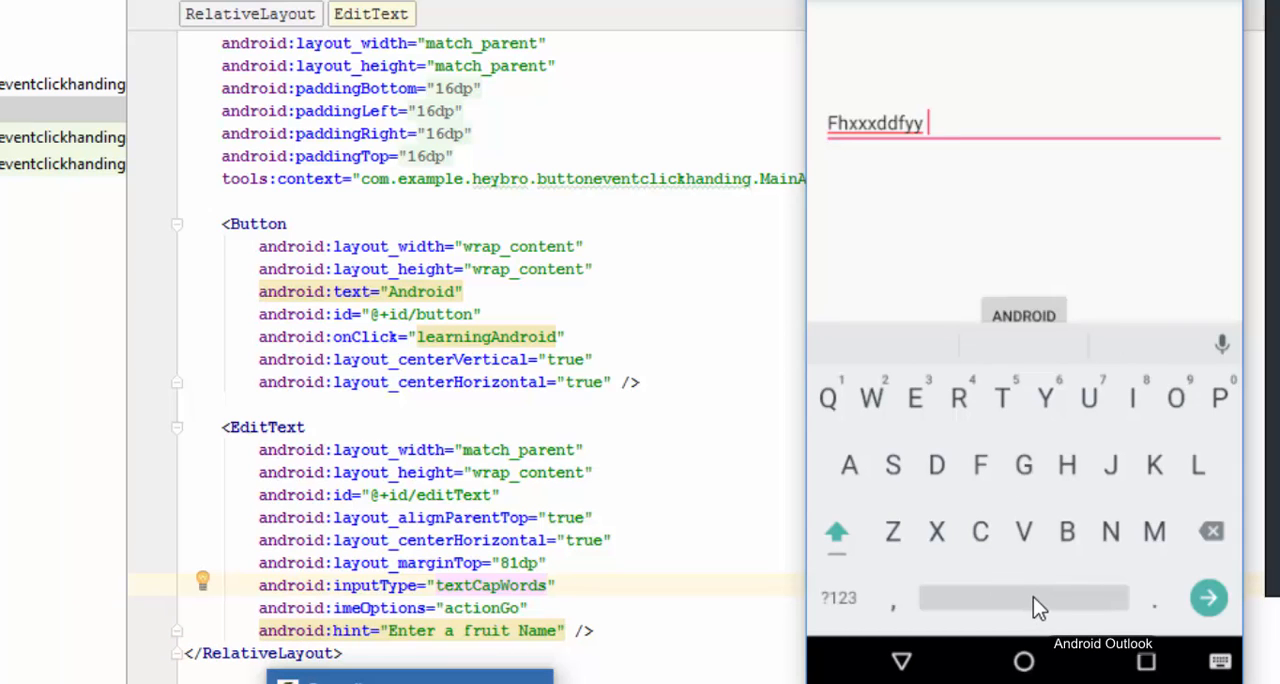
{"action": "mouse_move", "coordinate": [1032, 592]}
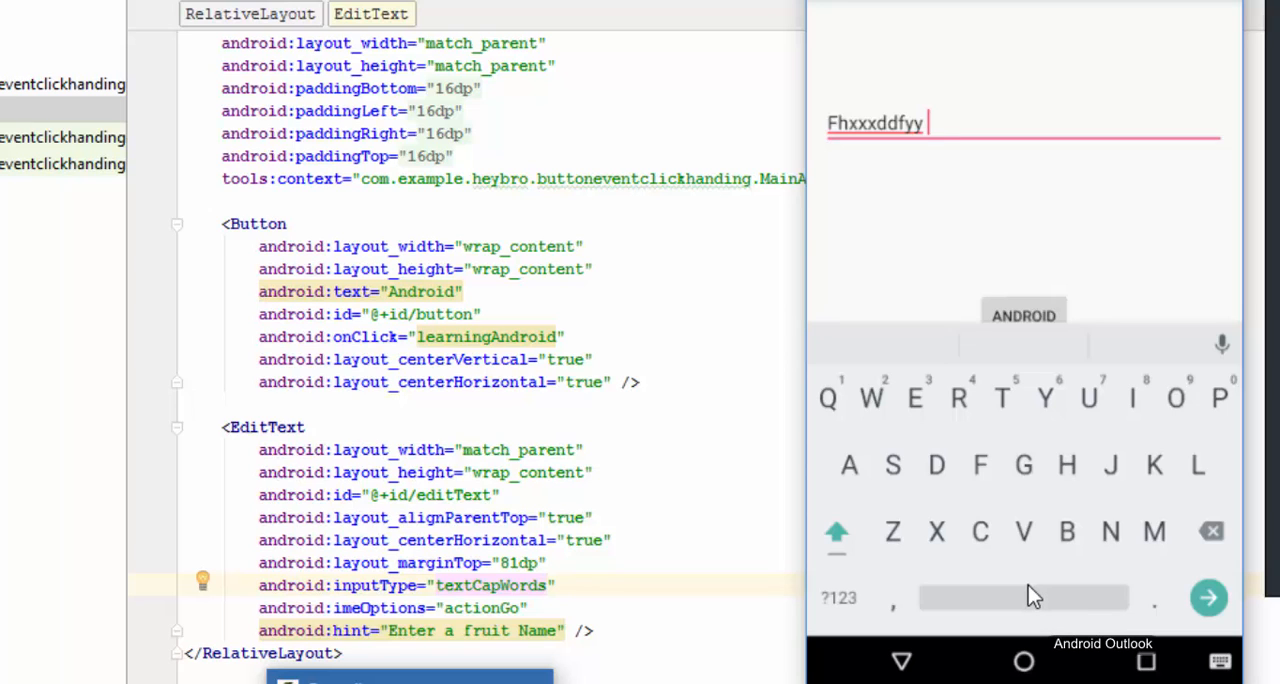
{"action": "mouse_move", "coordinate": [1032, 524]}
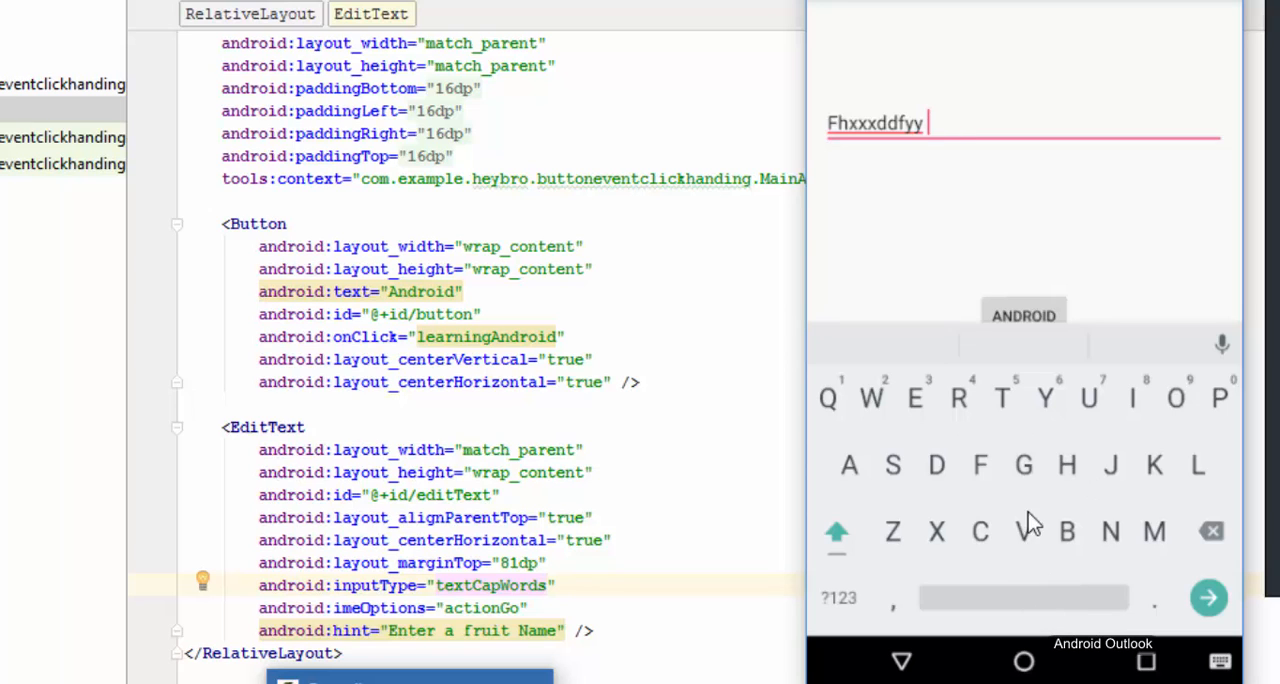
{"action": "mouse_move", "coordinate": [988, 476]}
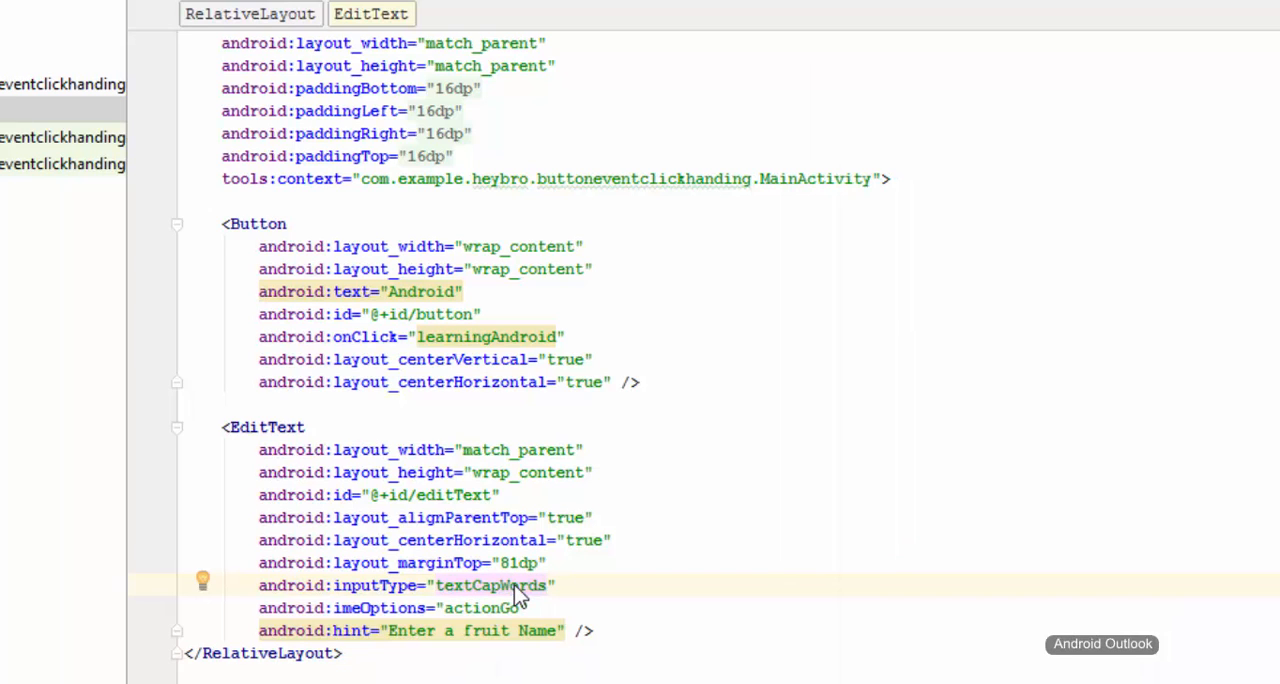
Change the EditText's imeOptions from actionGo to actionSend, then move to MainActivity.java.
{"action": "double_click", "coordinate": [490, 584]}
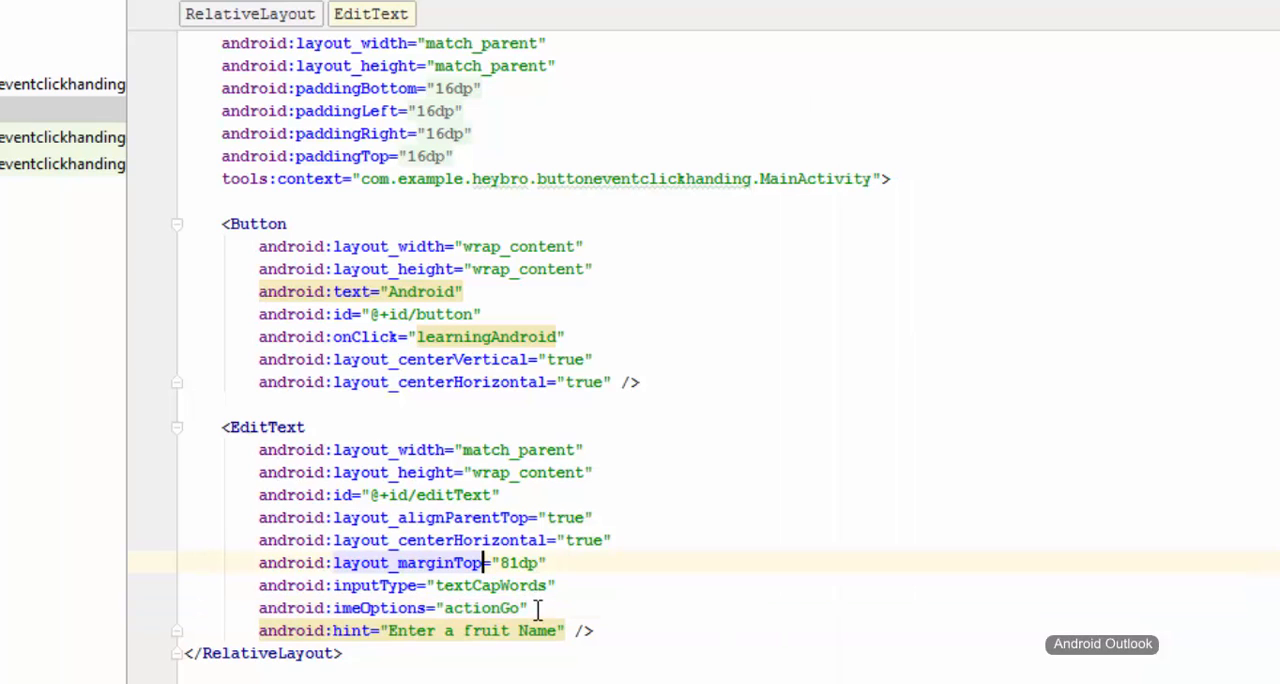
{"action": "double_click", "coordinate": [480, 608]}
{"action": "type", "text": "Send"}
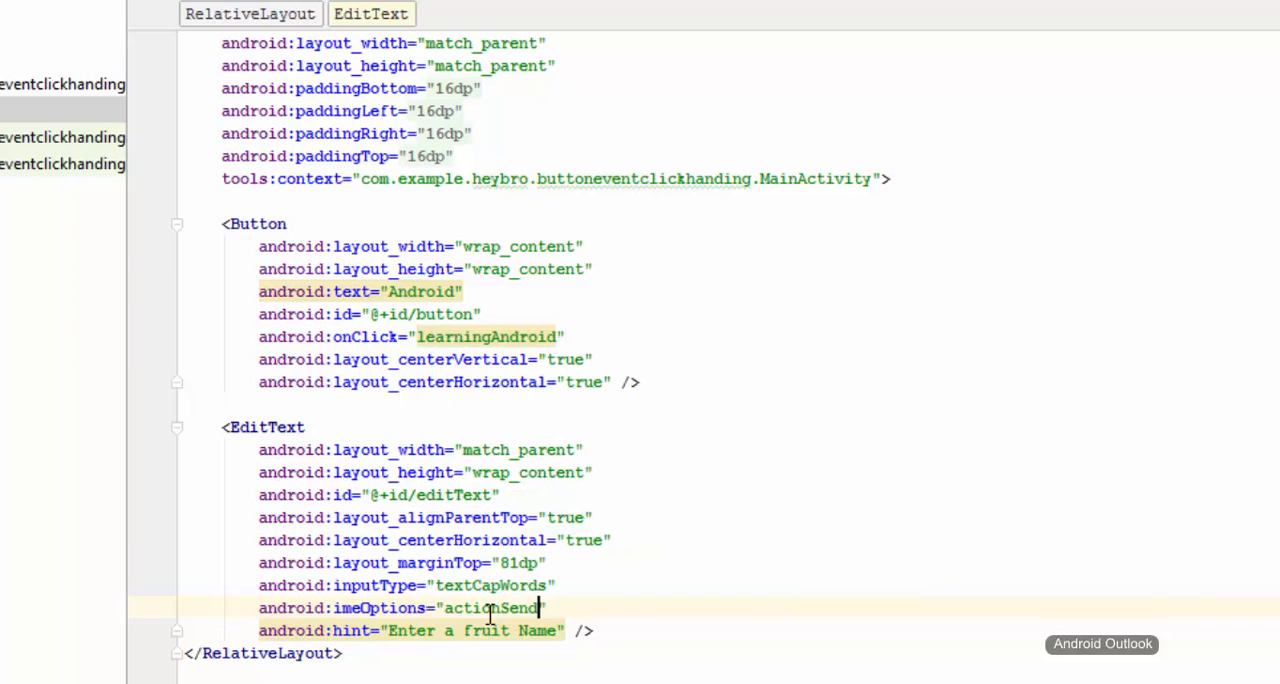
{"action": "double_click", "coordinate": [488, 608]}
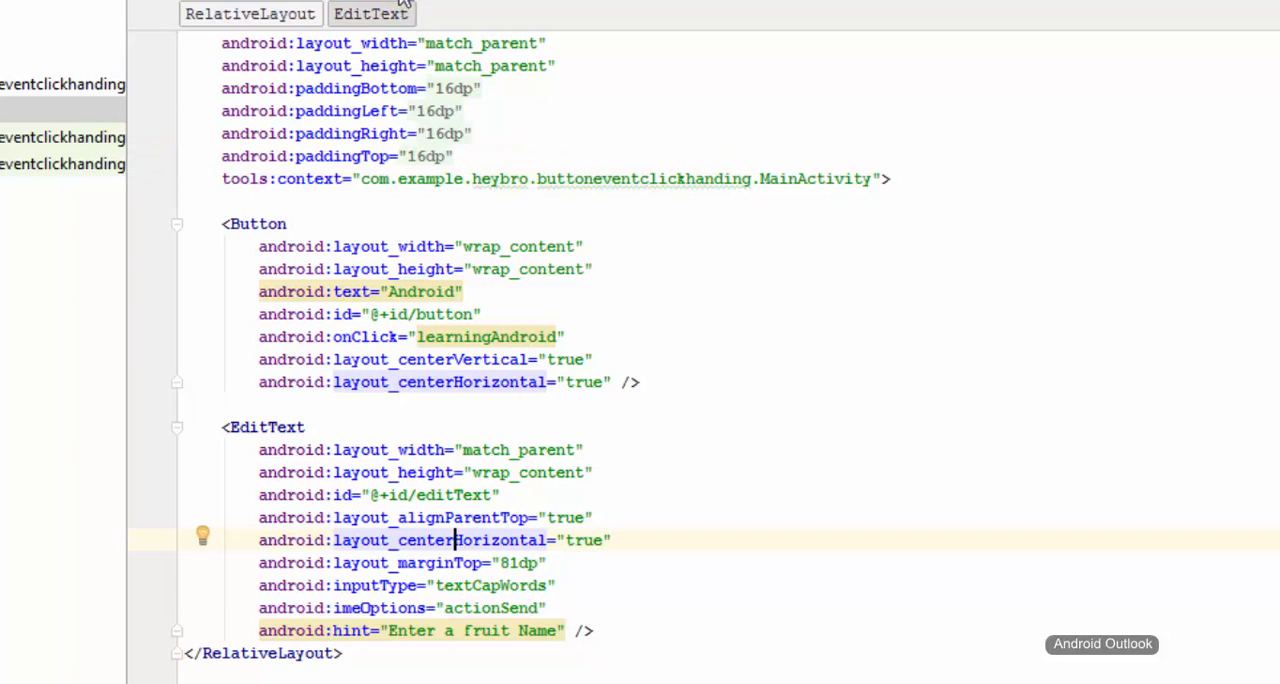
{"action": "left_click", "coordinate": [530, 104]}
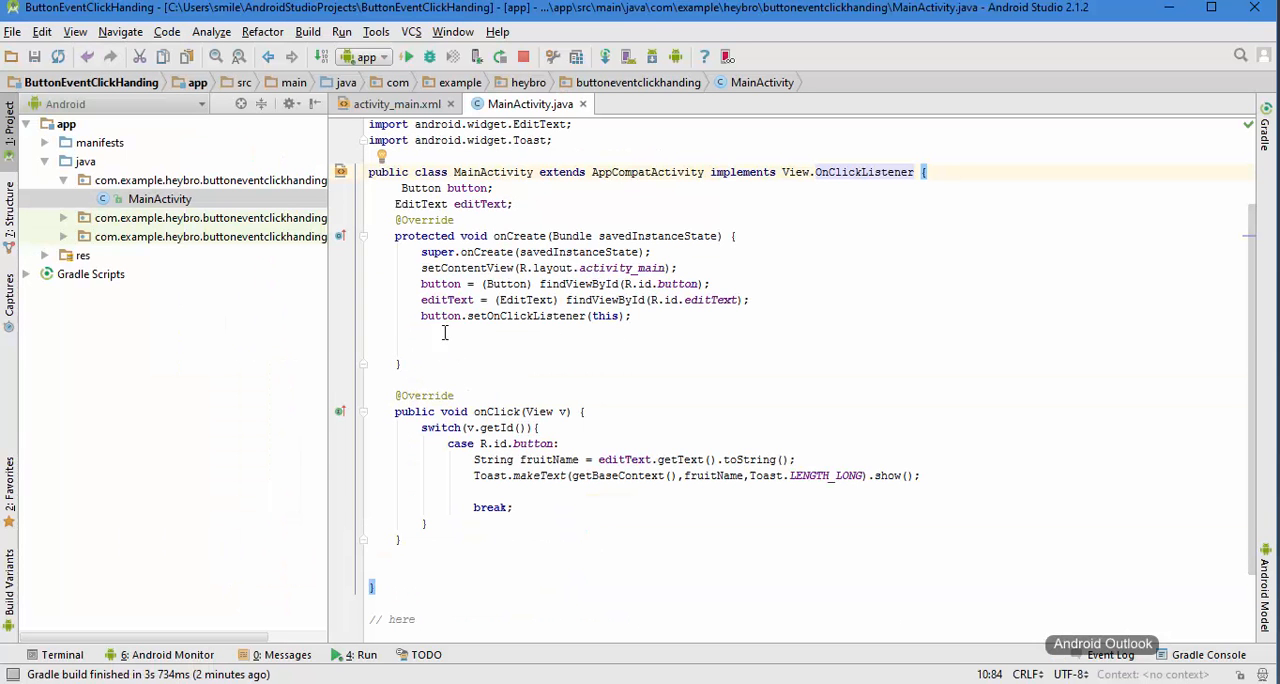
Register editText.setOnEditorActionListener(this) and generate the onEditorAction method via the quick fix.
{"action": "type", "text": "edi"}
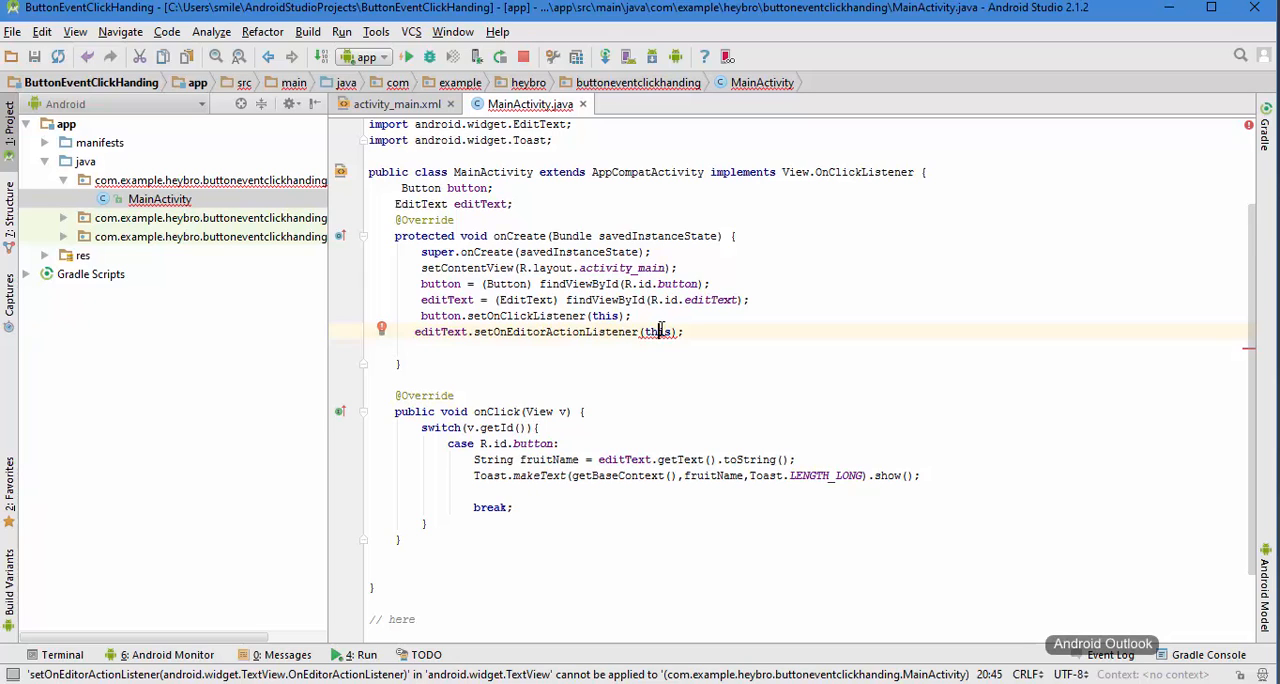
{"action": "left_click", "coordinate": [380, 328]}
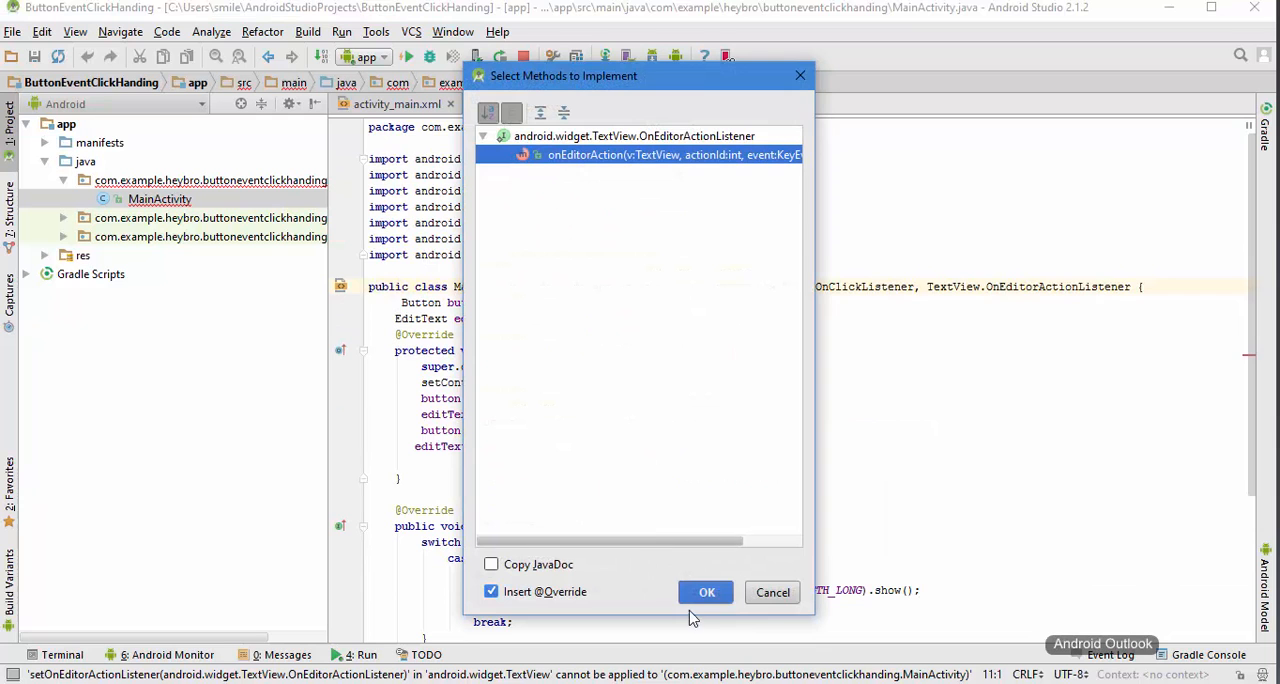
{"action": "left_click", "coordinate": [706, 592]}
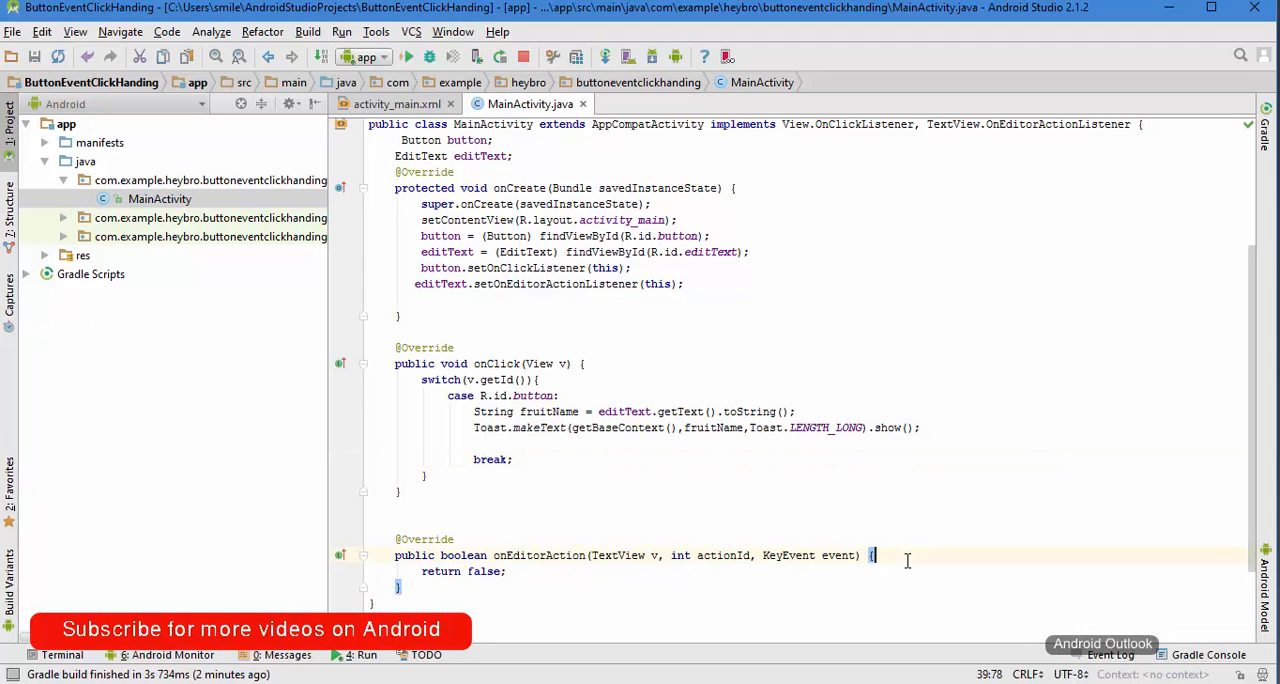
In onEditorAction, show a "You have clicked the go button" toast when actionId equals EditorInfo.IME_ACTION_SEND and return true.
{"action": "type", "text": "if ("}
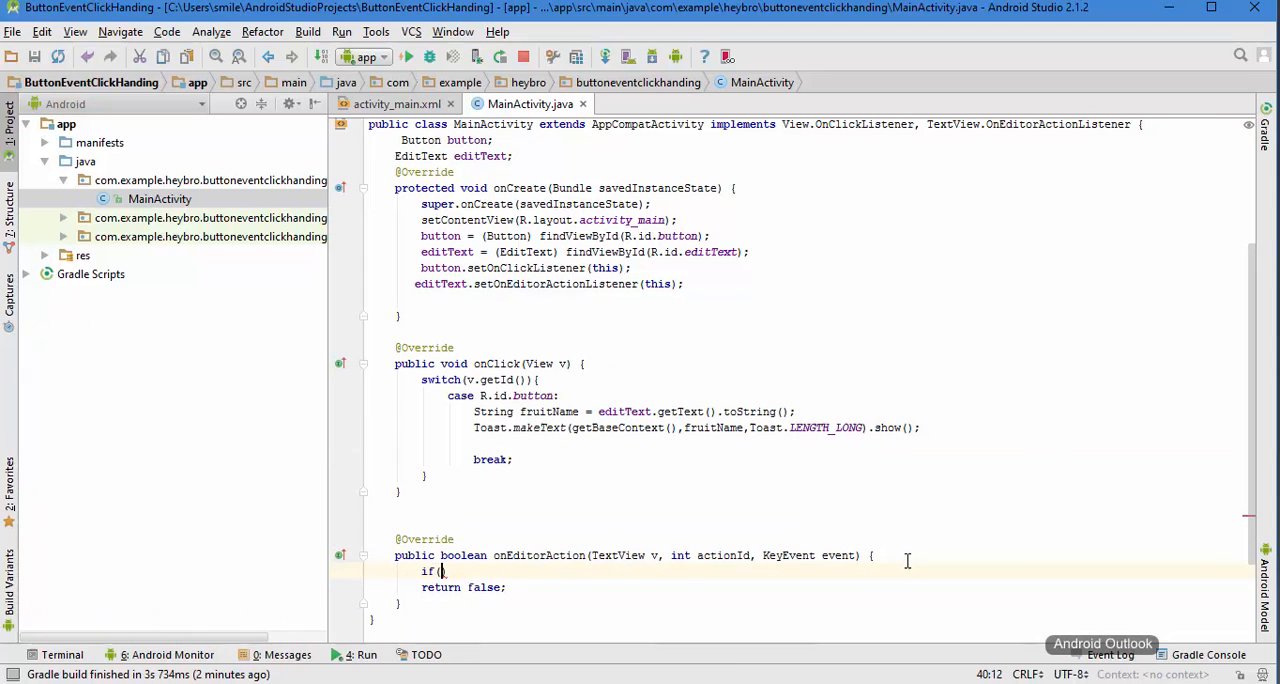
{"action": "type", "text": "actionId=="}
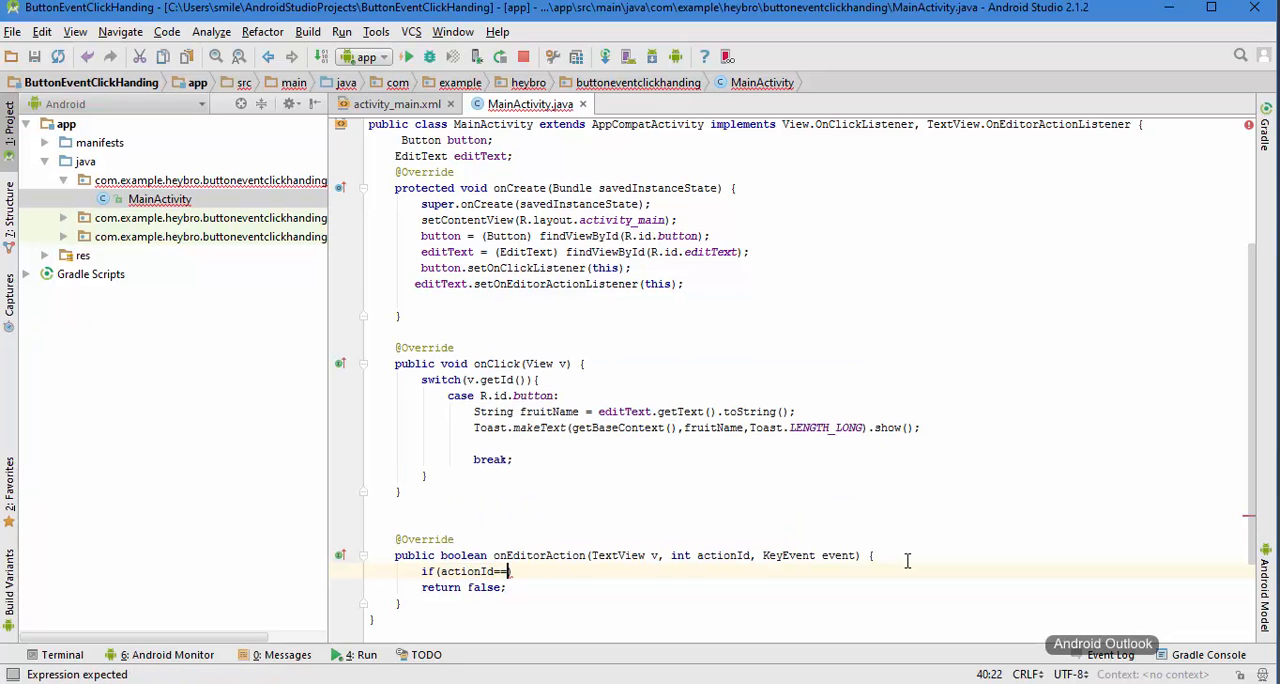
{"action": "type", "text": "EditorInfo.IME_ACTION_SEND){"}
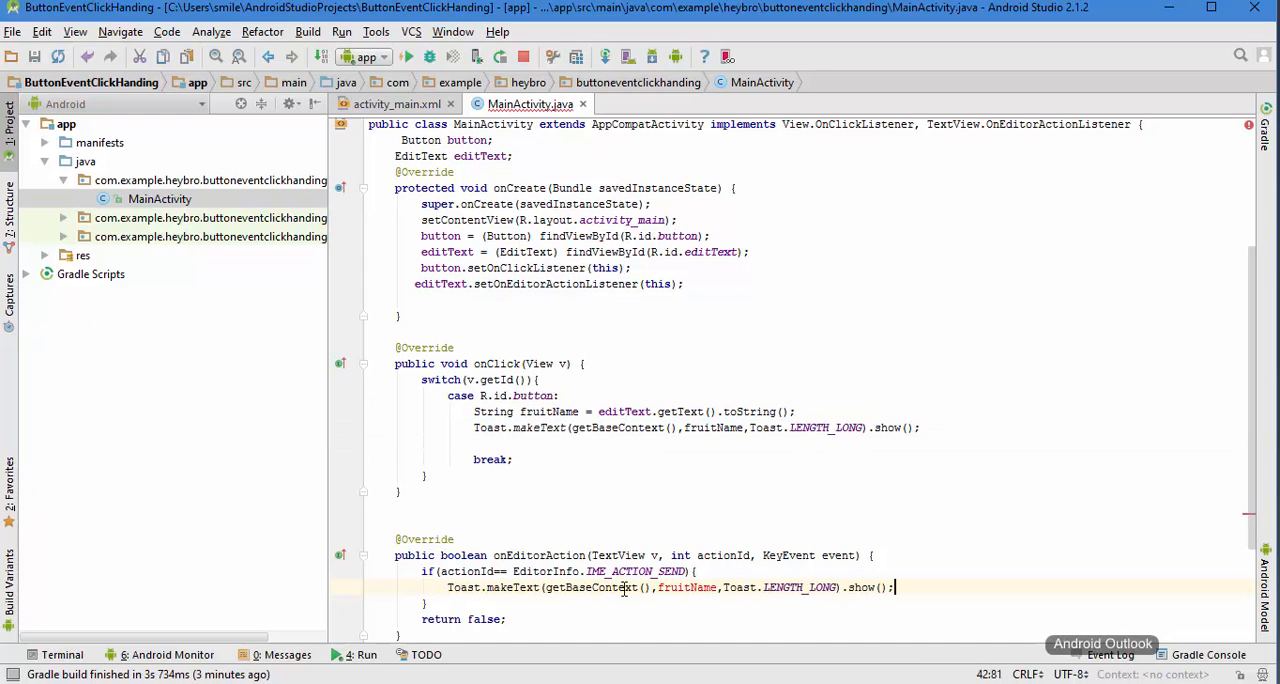
{"action": "double_click", "coordinate": [686, 588]}
{"action": "type", "text": "\"You have clicked the go button"}
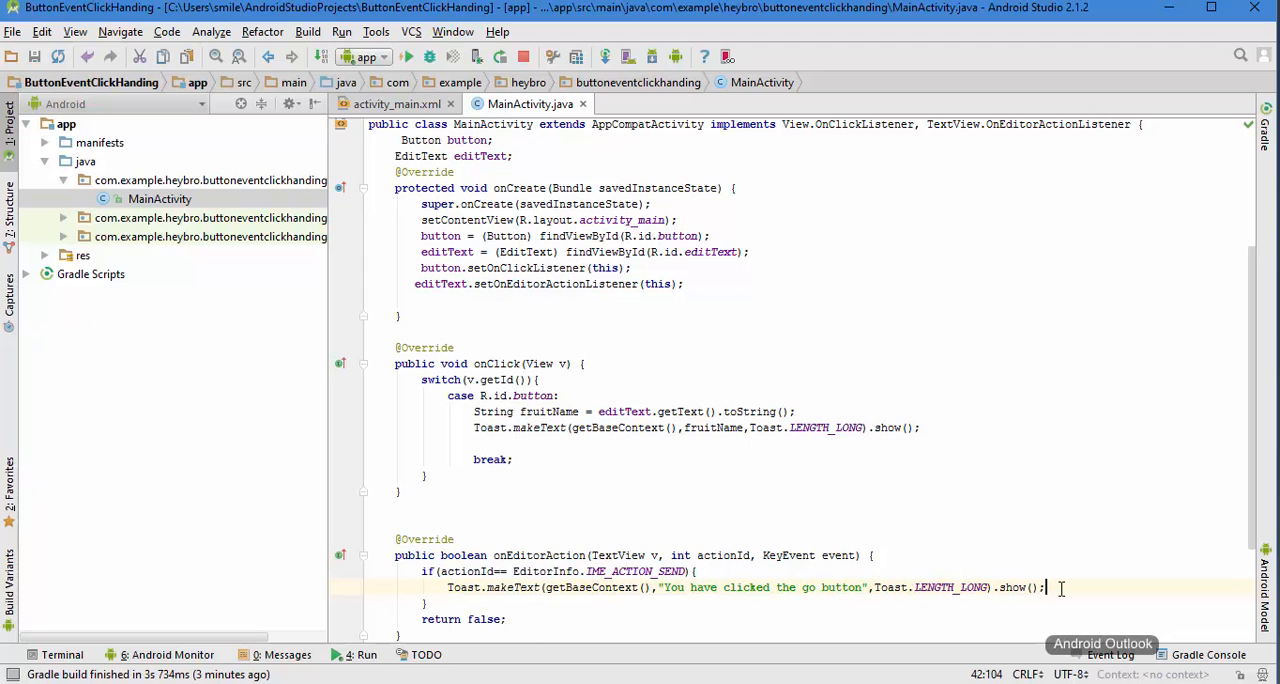
{"action": "type", "text": "return true;"}
{"action": "type", "text": "Fhxxxddfyy"}
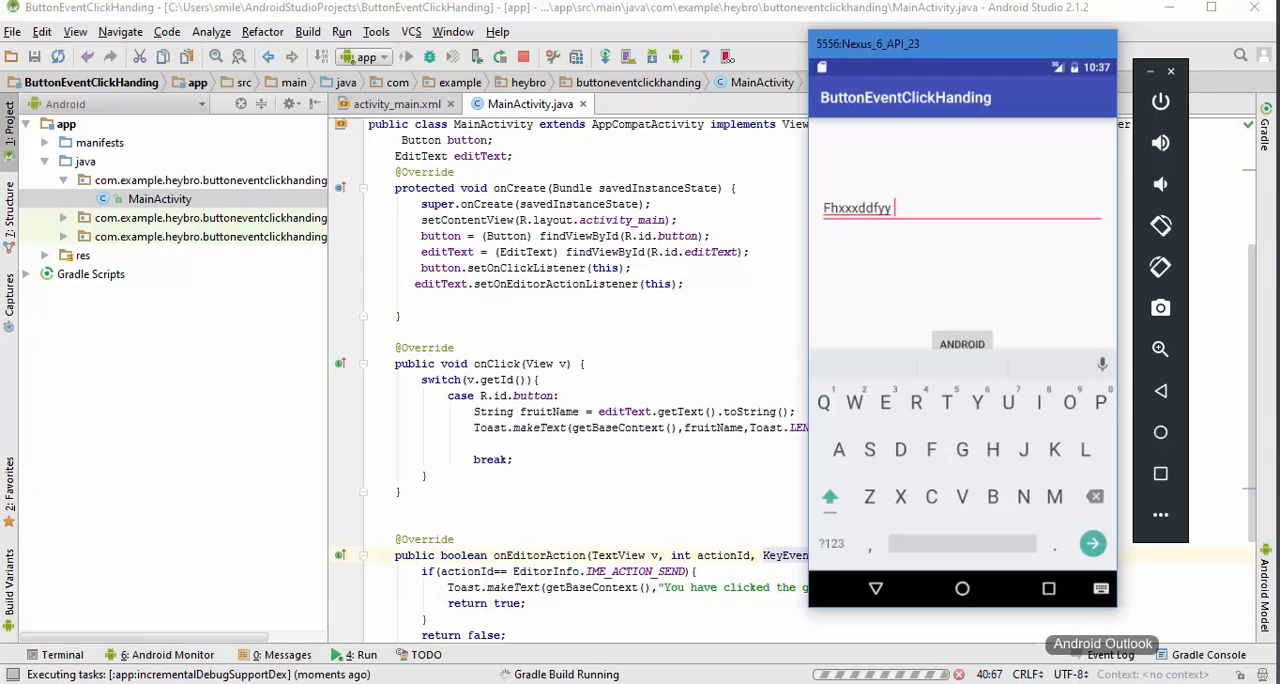
Rerun the app and type Dddg into the fruit-name field to test the Send action.
{"action": "left_click", "coordinate": [884, 402]}
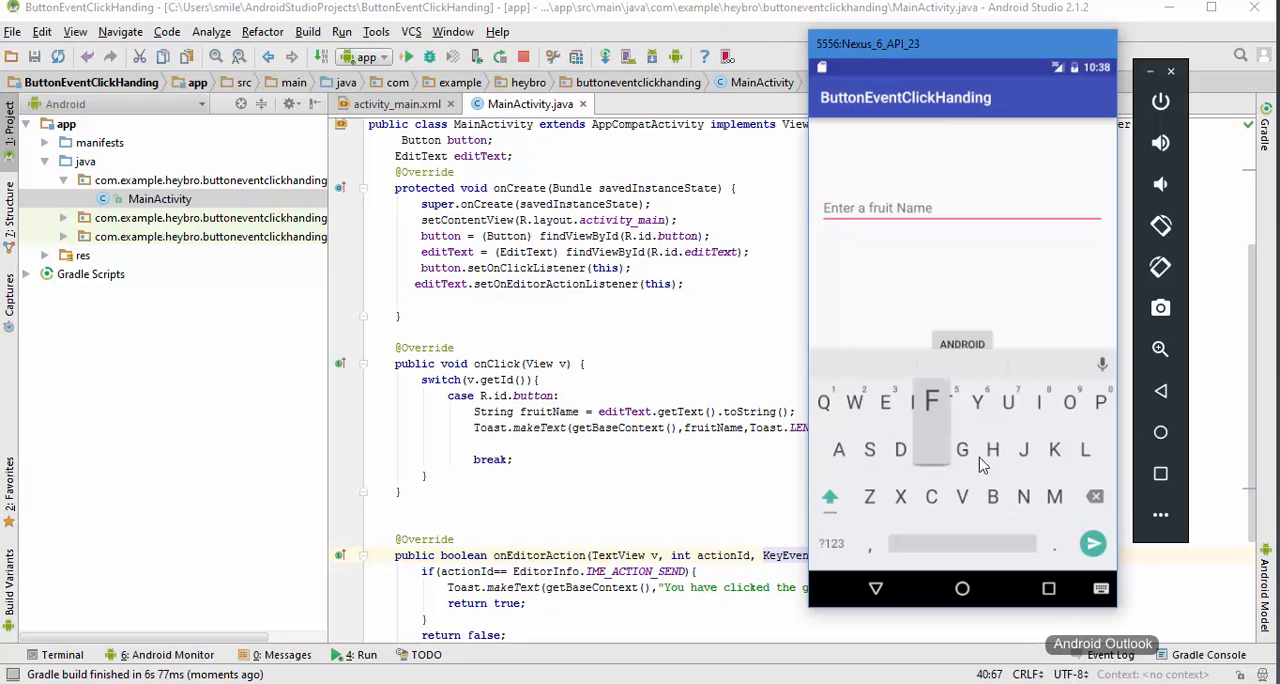
{"action": "type", "text": "Dddg"}
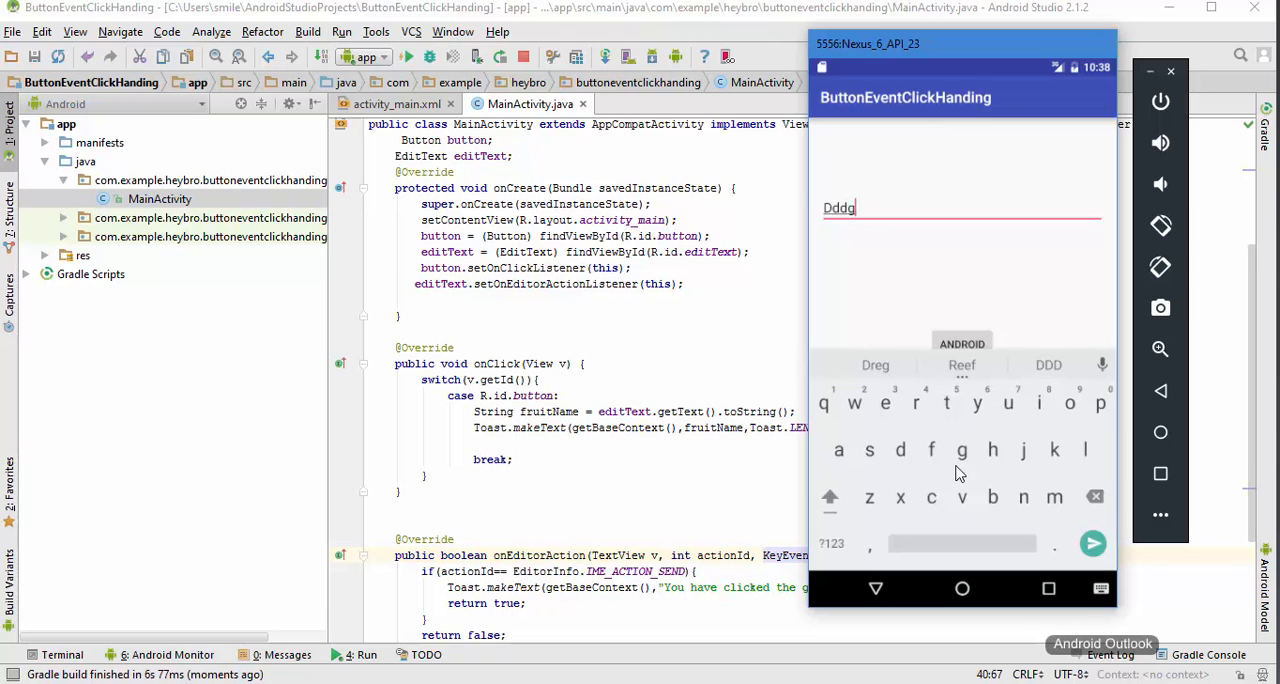
{"action": "mouse_move", "coordinate": [840, 450]}
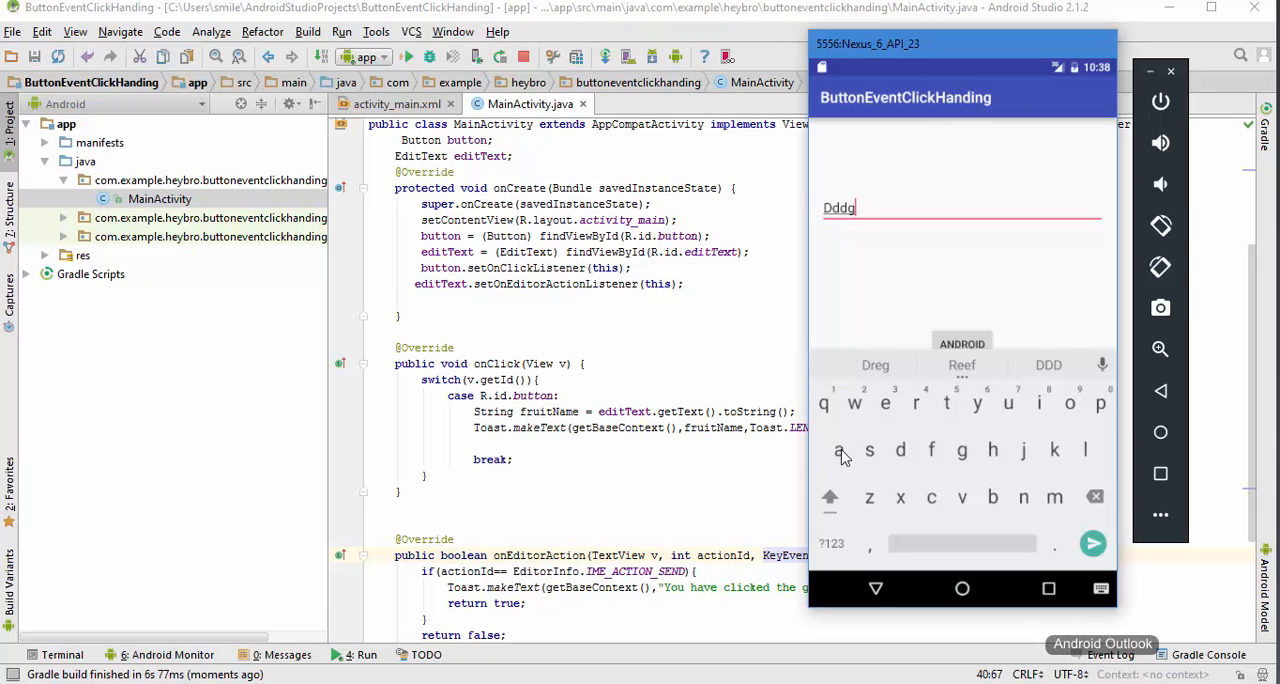
{"action": "mouse_move", "coordinate": [768, 464]}
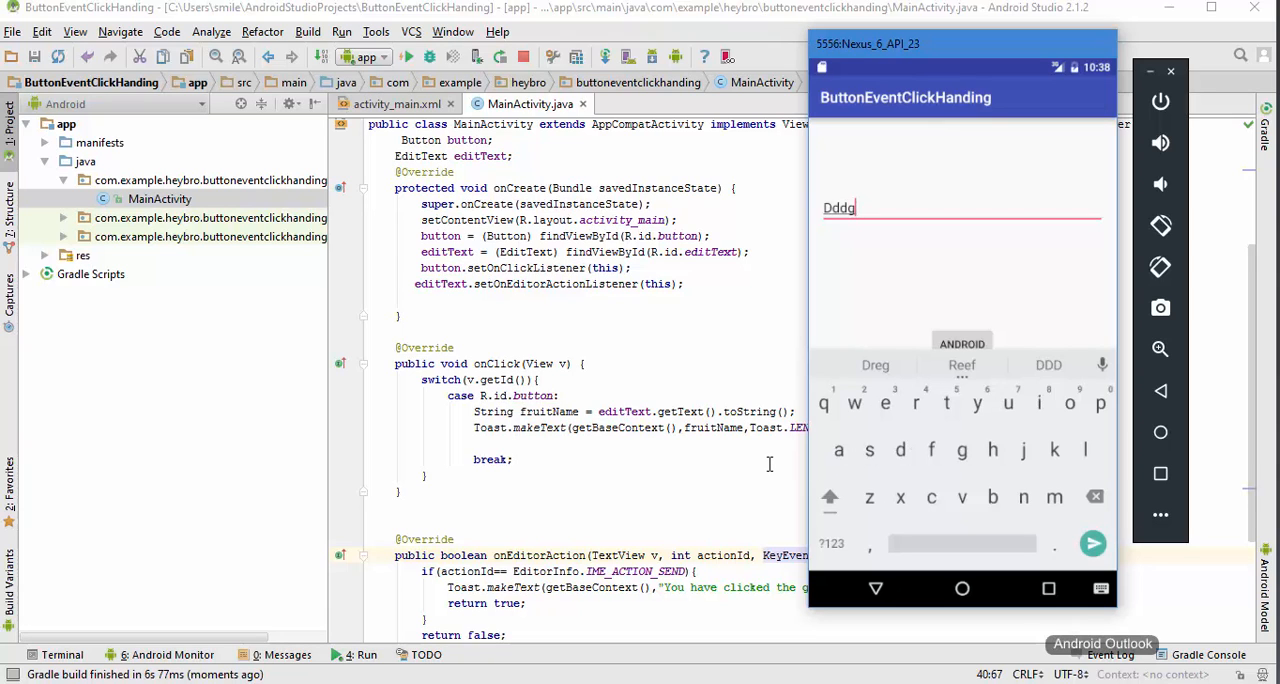